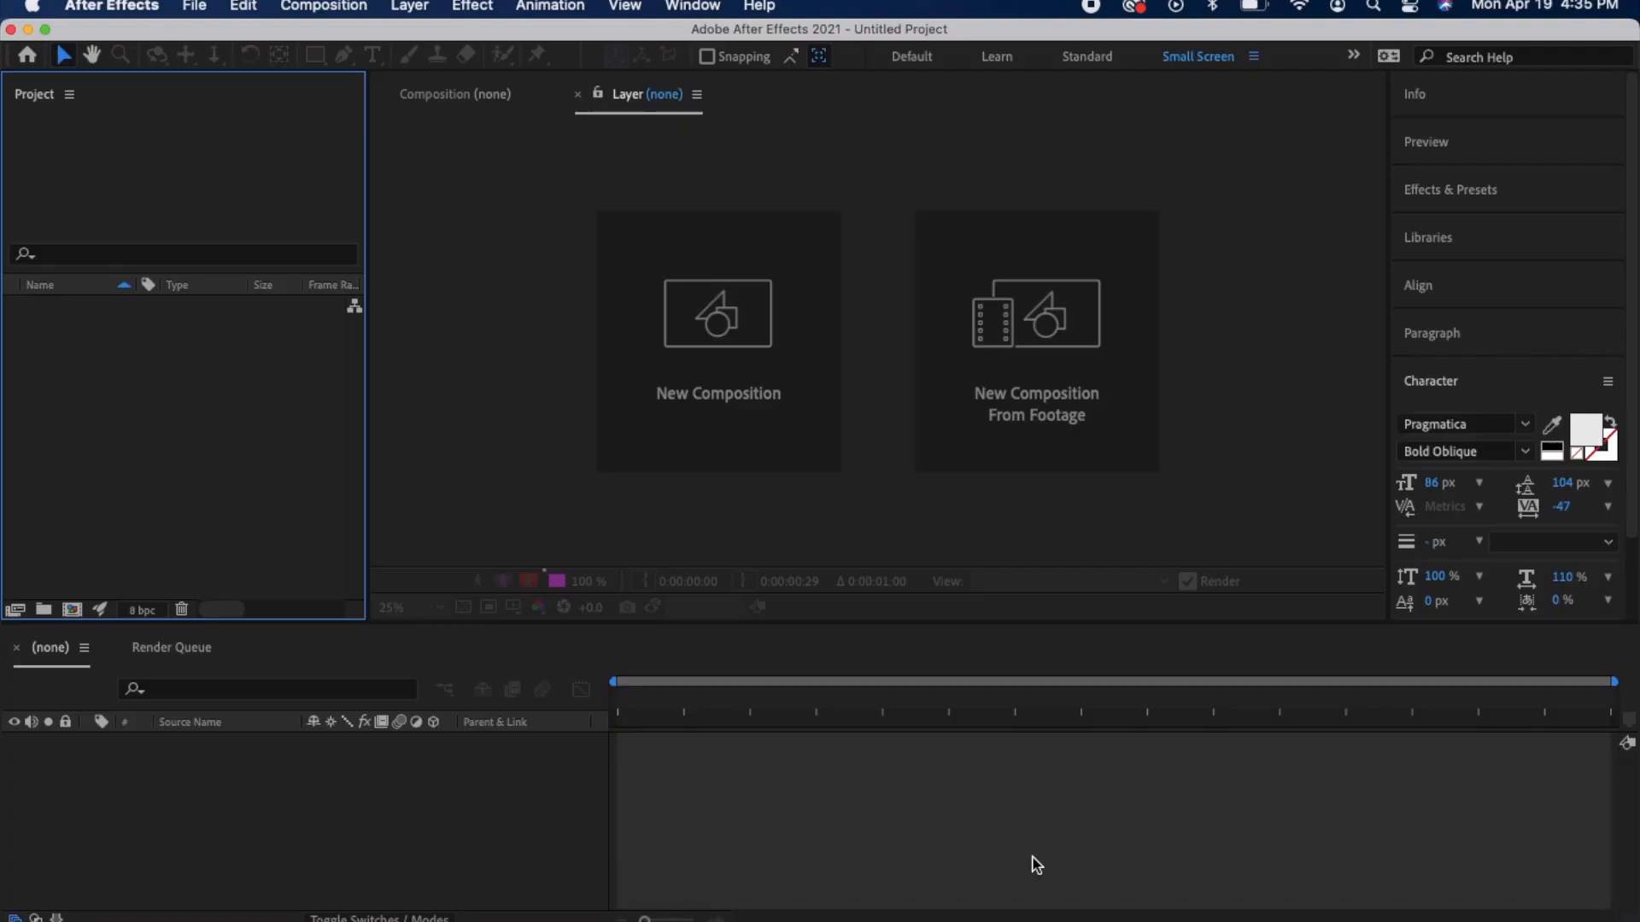
pyautogui.moveTo(740, 344)
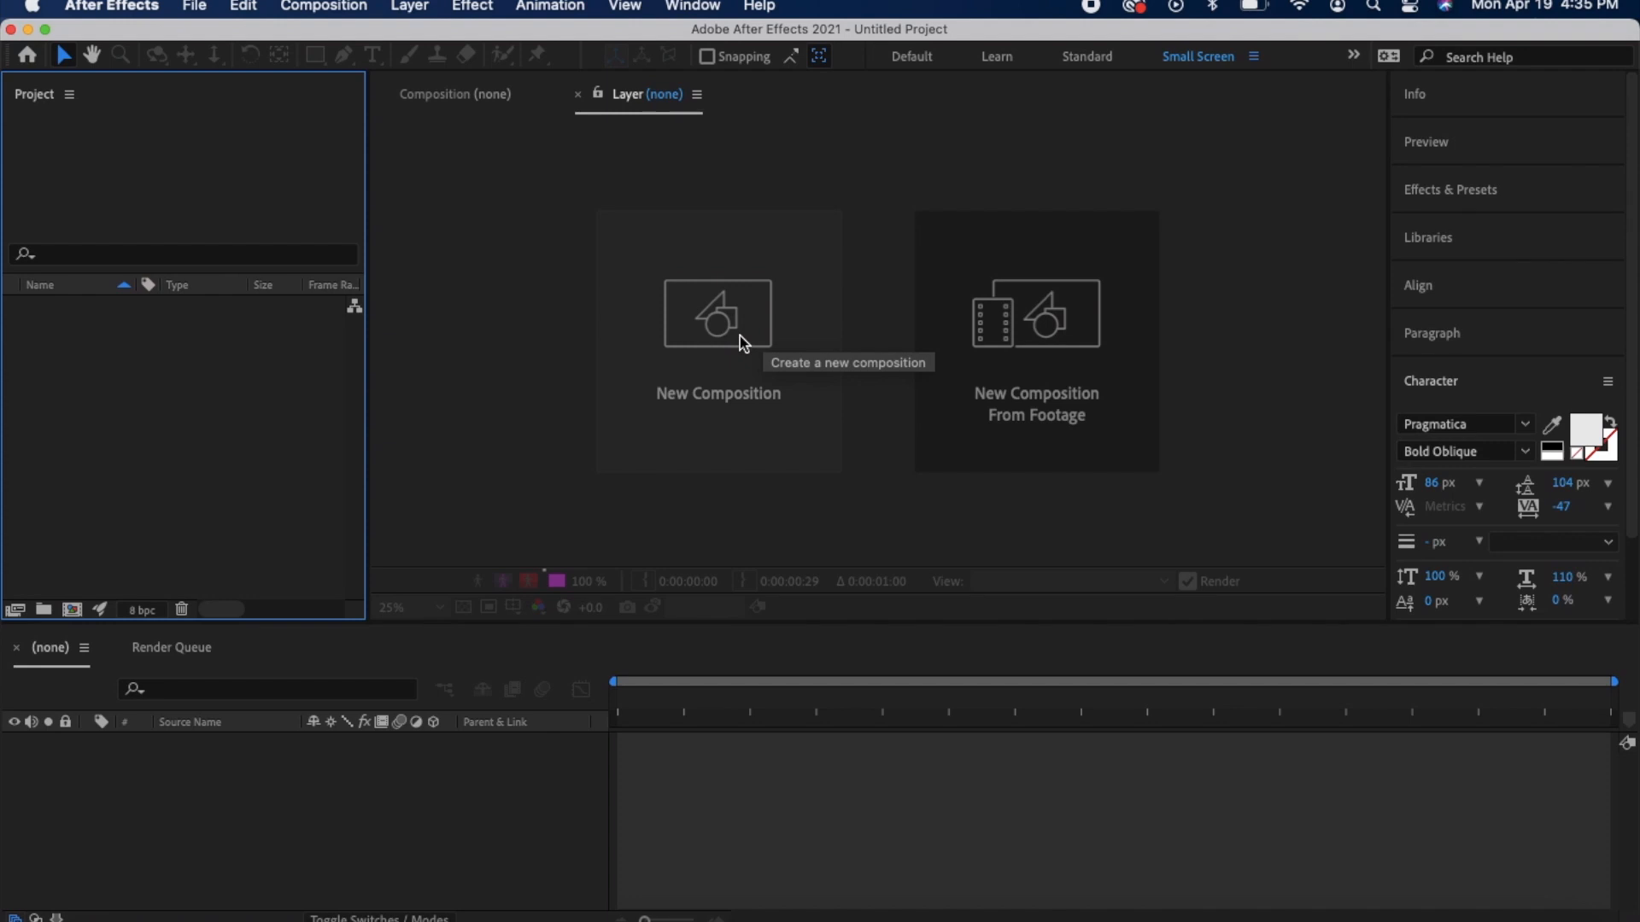
# Create a 1920×1080, 17-second composition named 'Tutorial' with a deep royal blue background
pyautogui.click(718, 313)
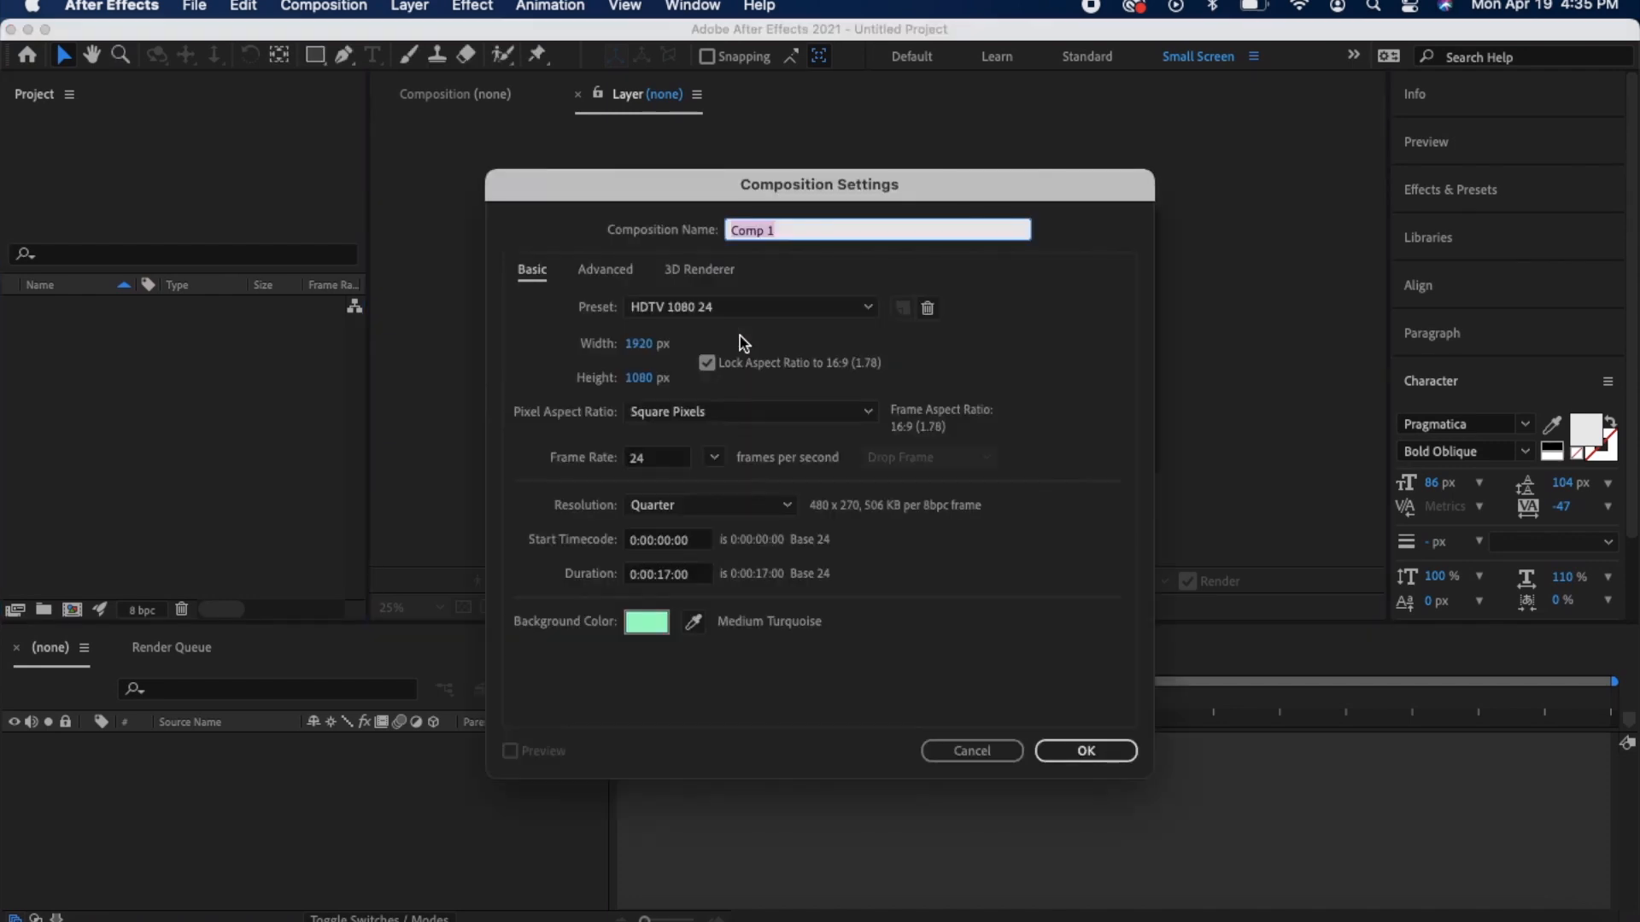
pyautogui.write('Tutorial')
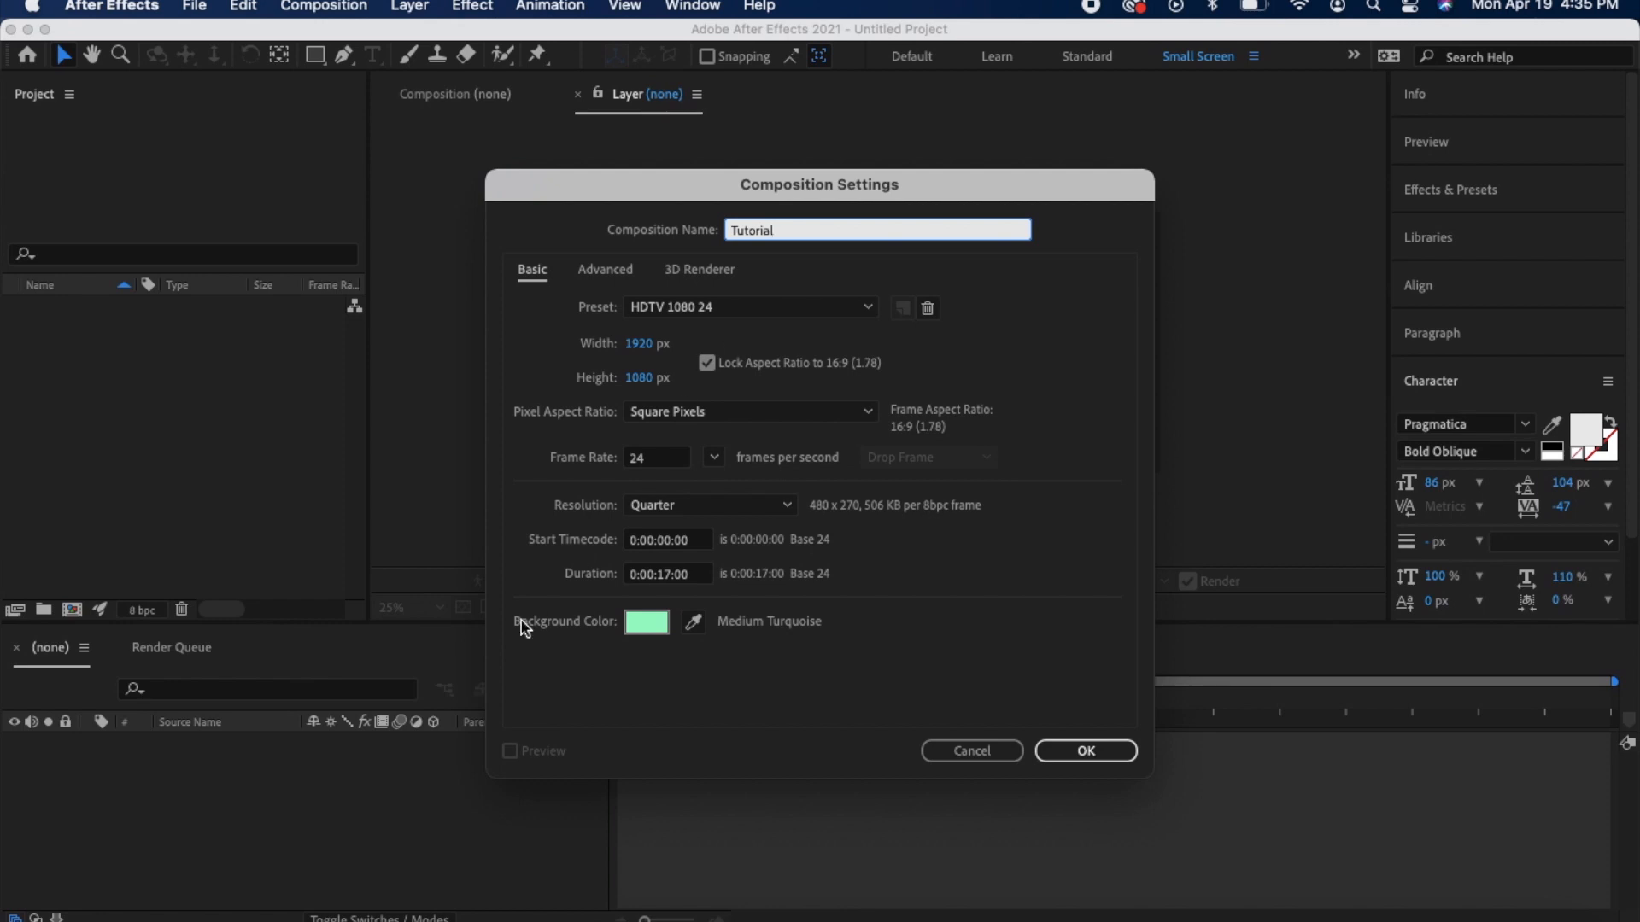
pyautogui.click(646, 621)
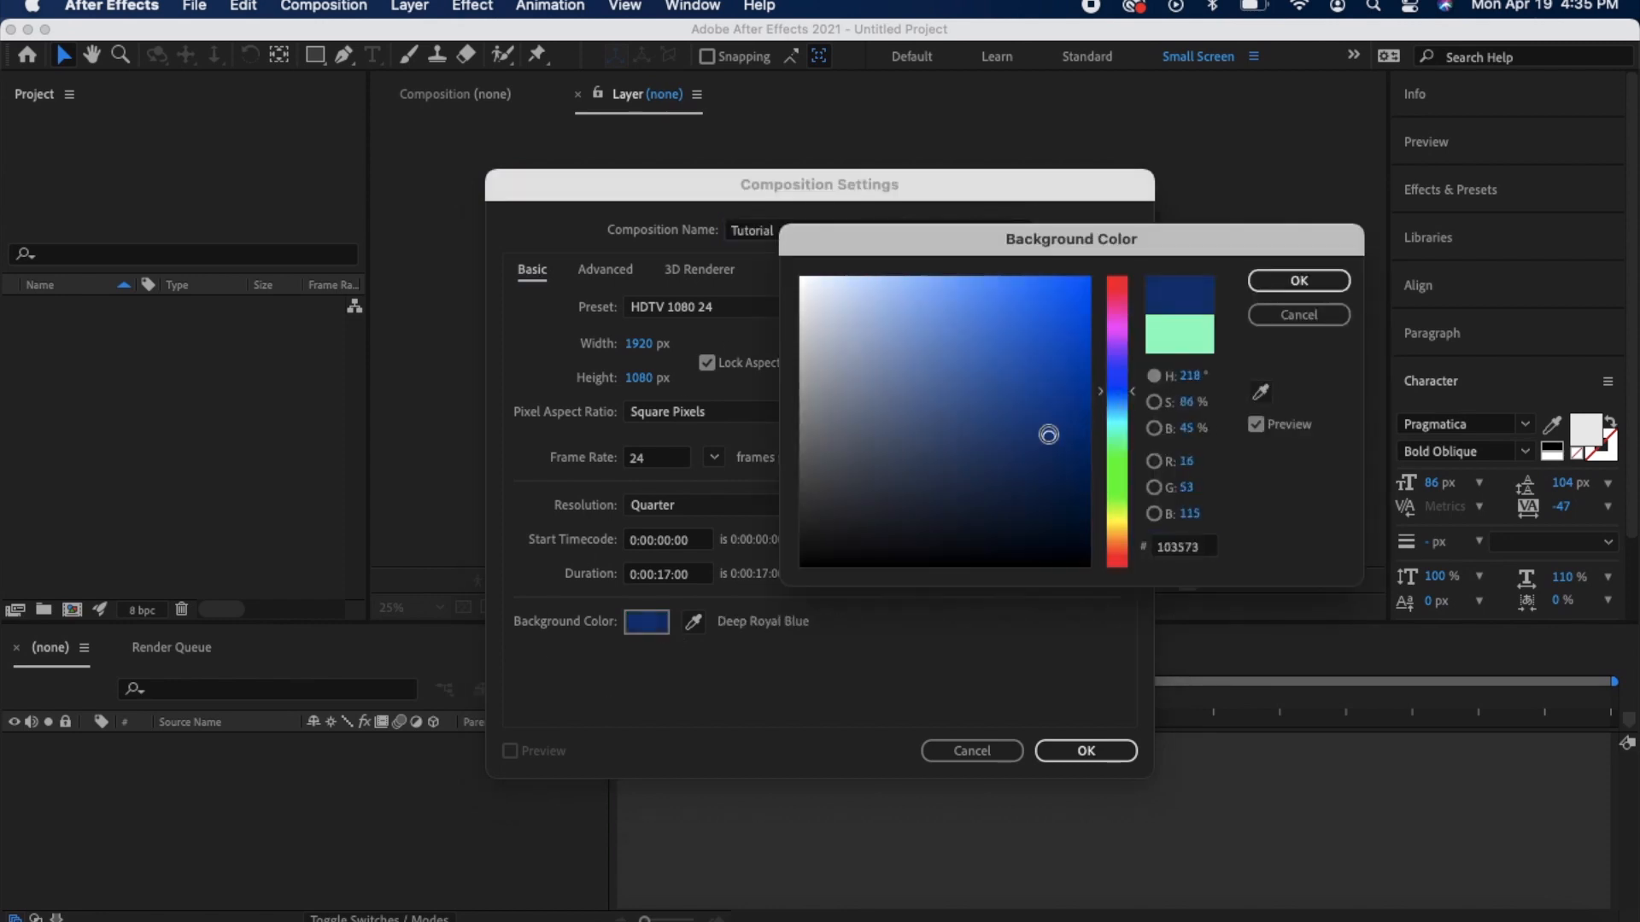
pyautogui.click(1296, 281)
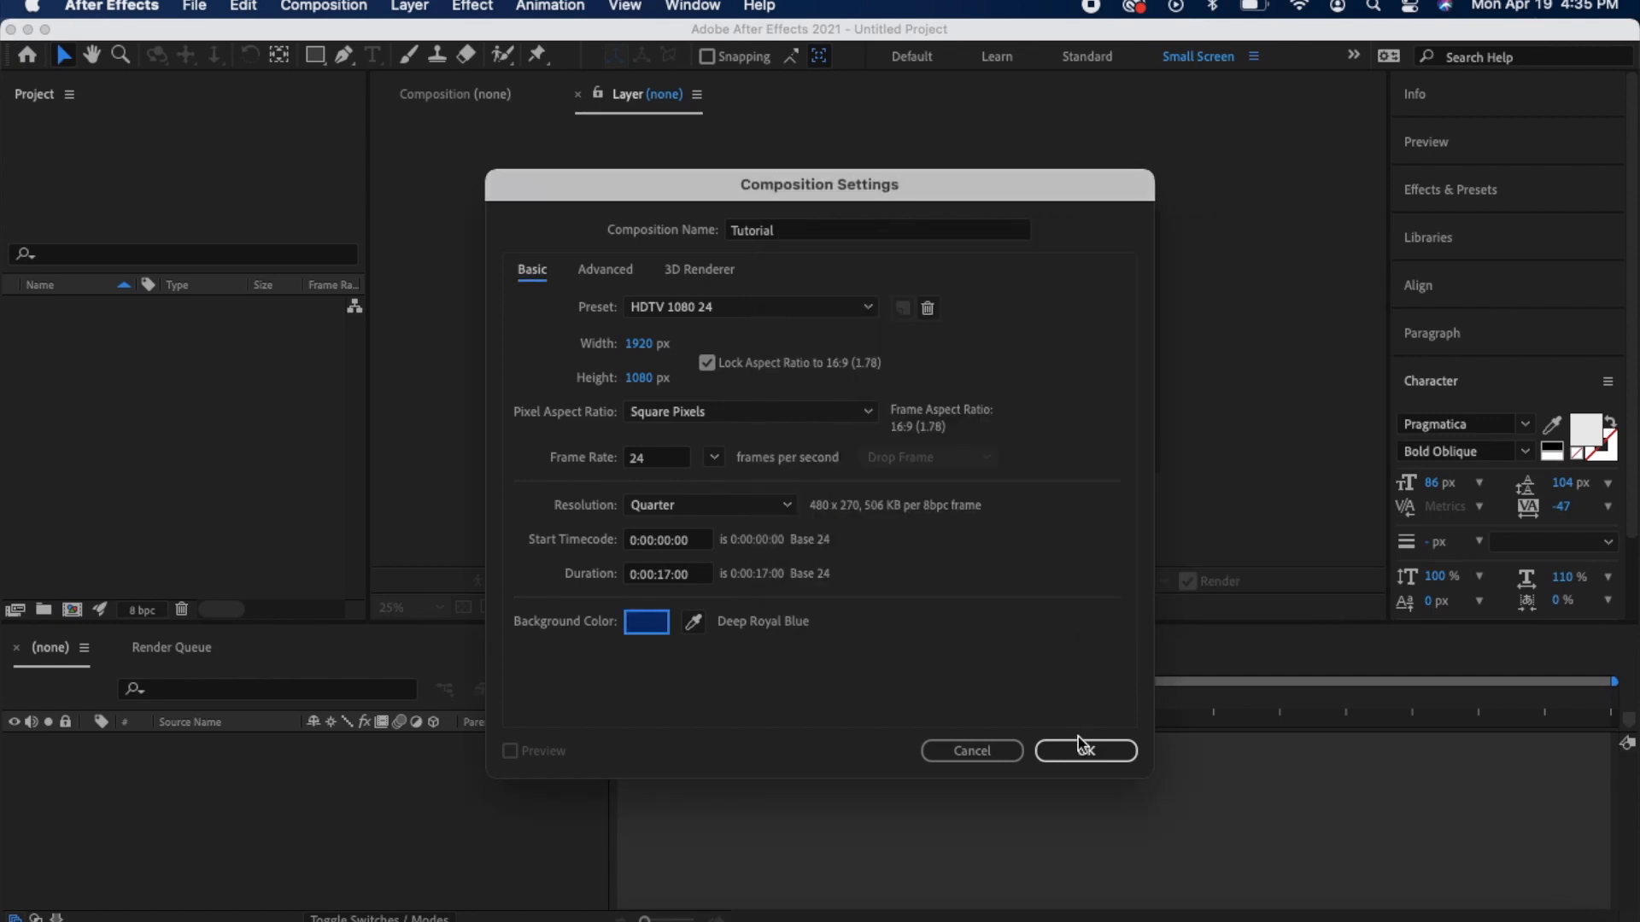
pyautogui.click(1085, 750)
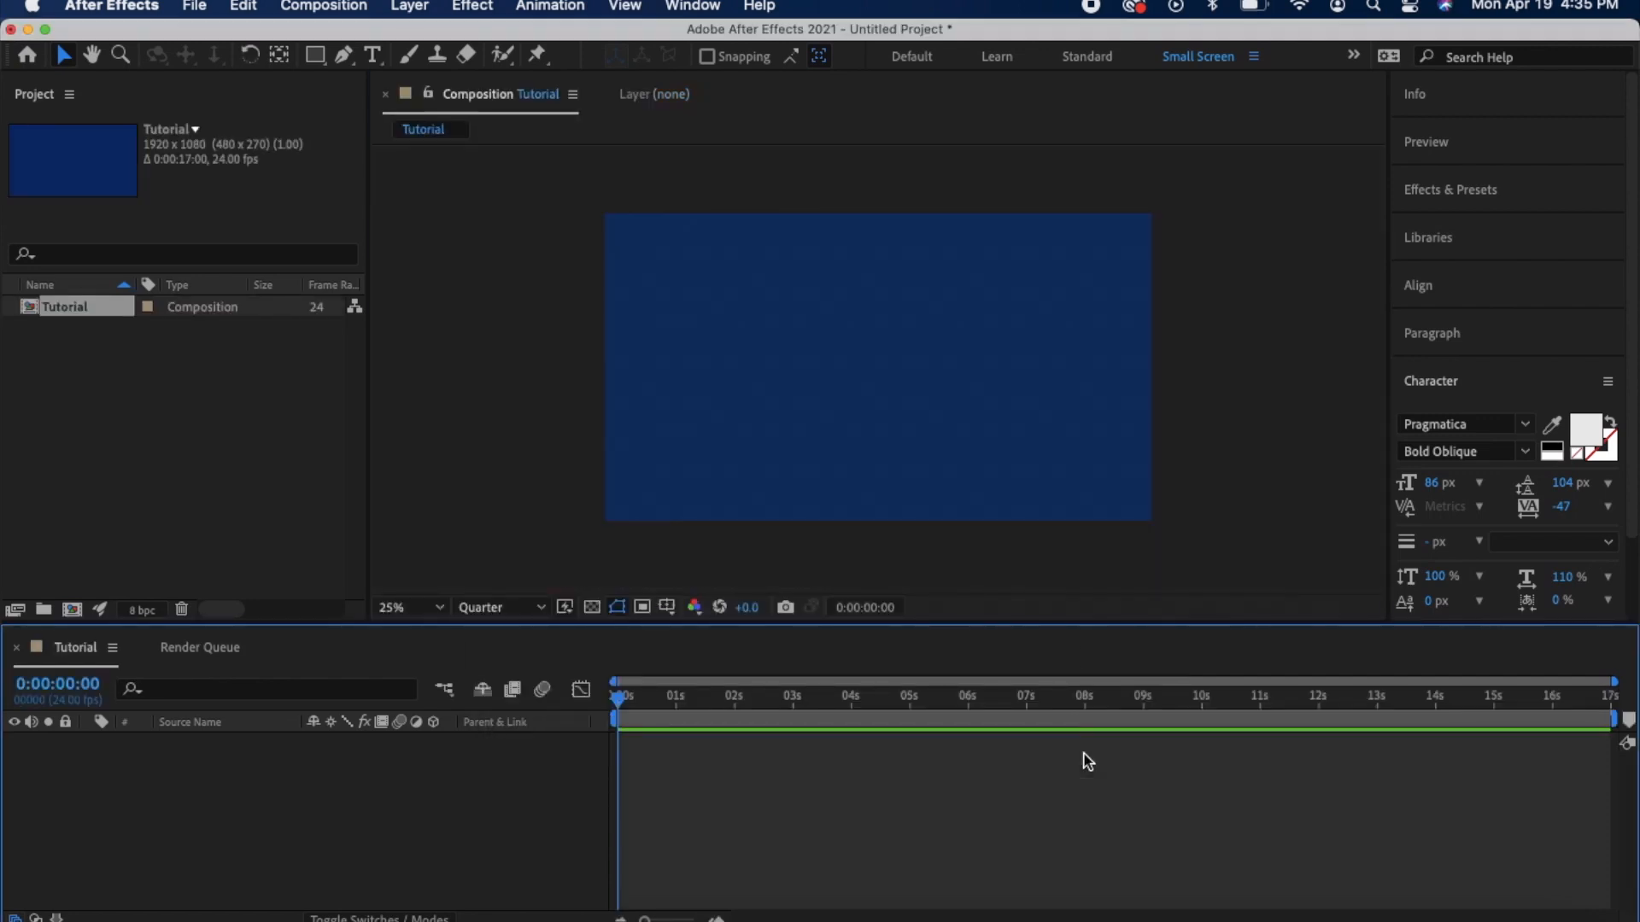
# Add a full-frame solid layer named 'Background' via Layer > New > Solid
pyautogui.click(409, 6)
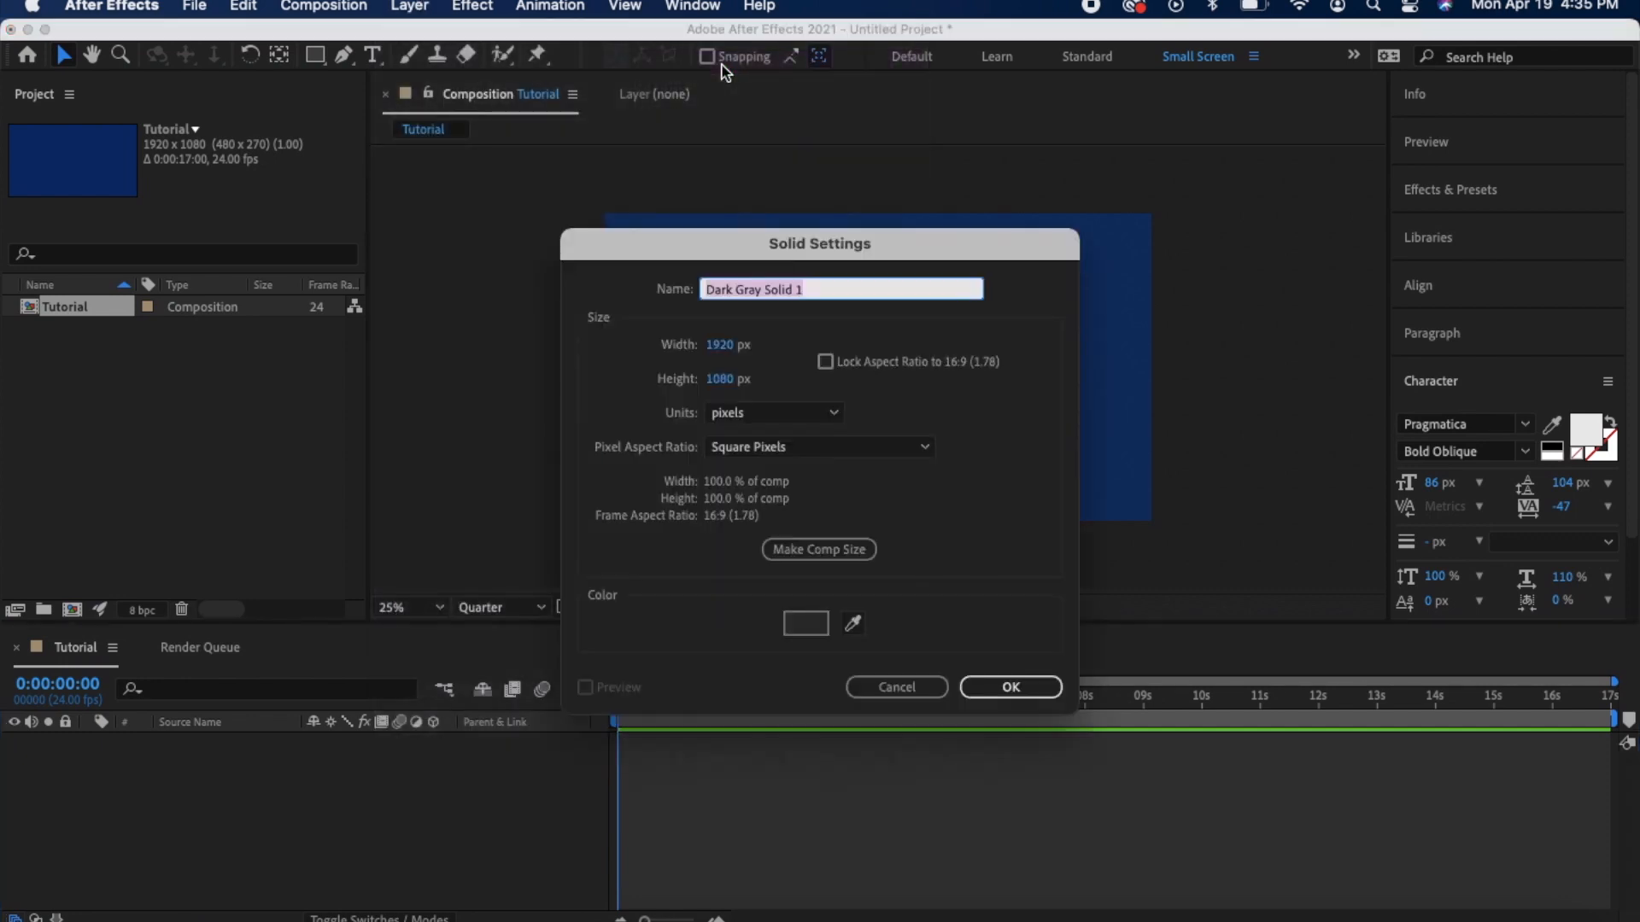
pyautogui.write('Back')
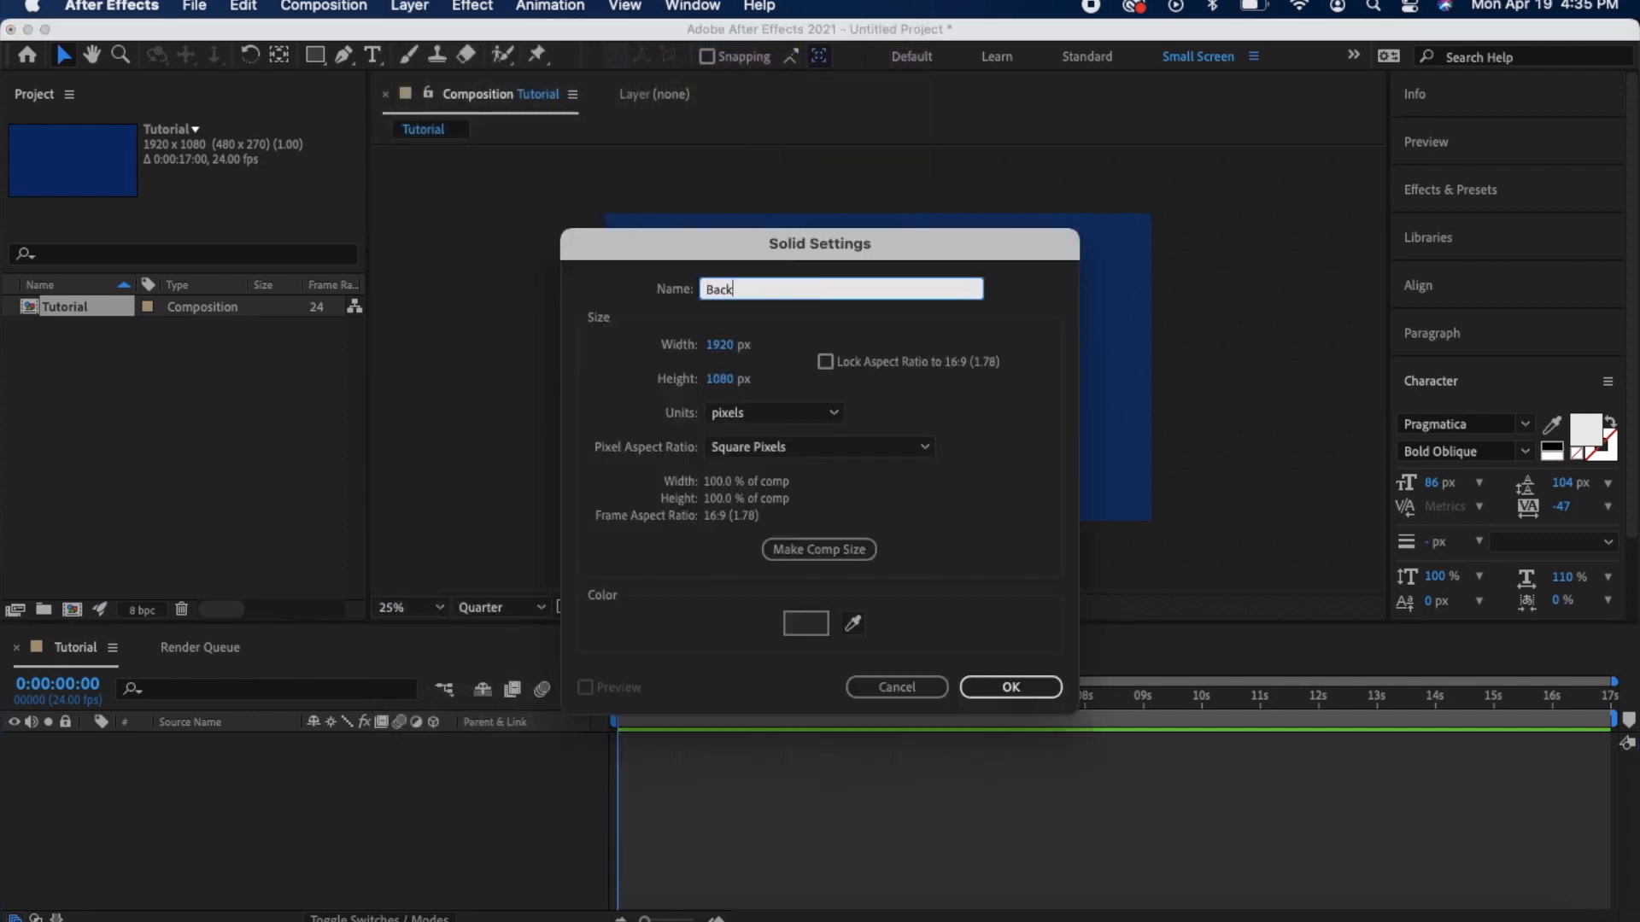
pyautogui.write('ground')
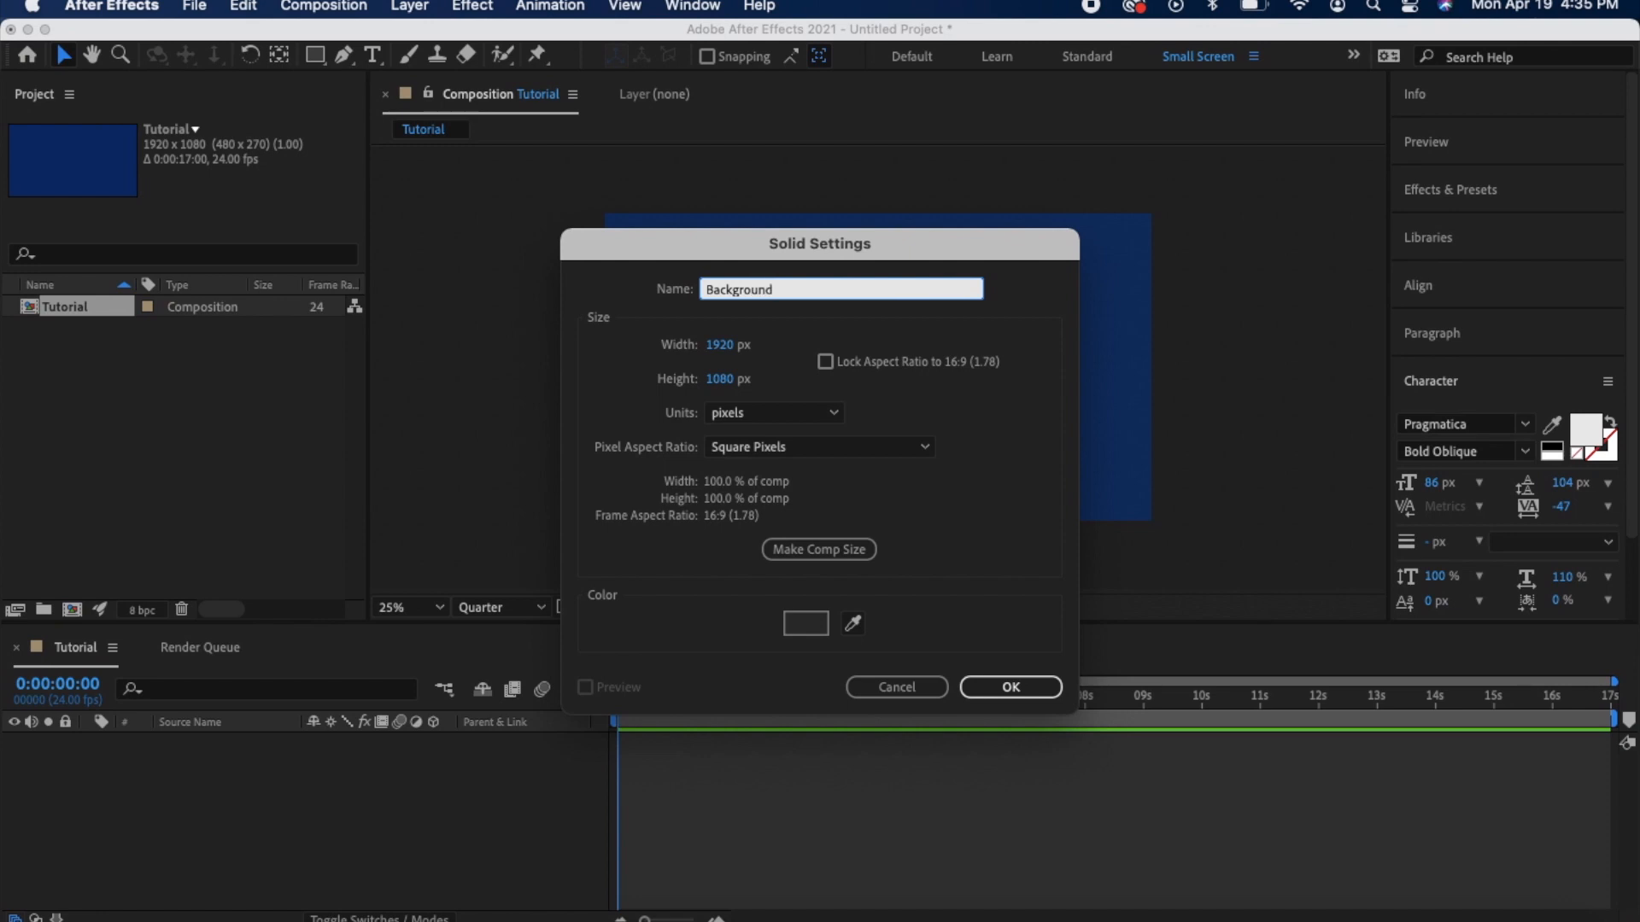
pyautogui.moveTo(967, 686)
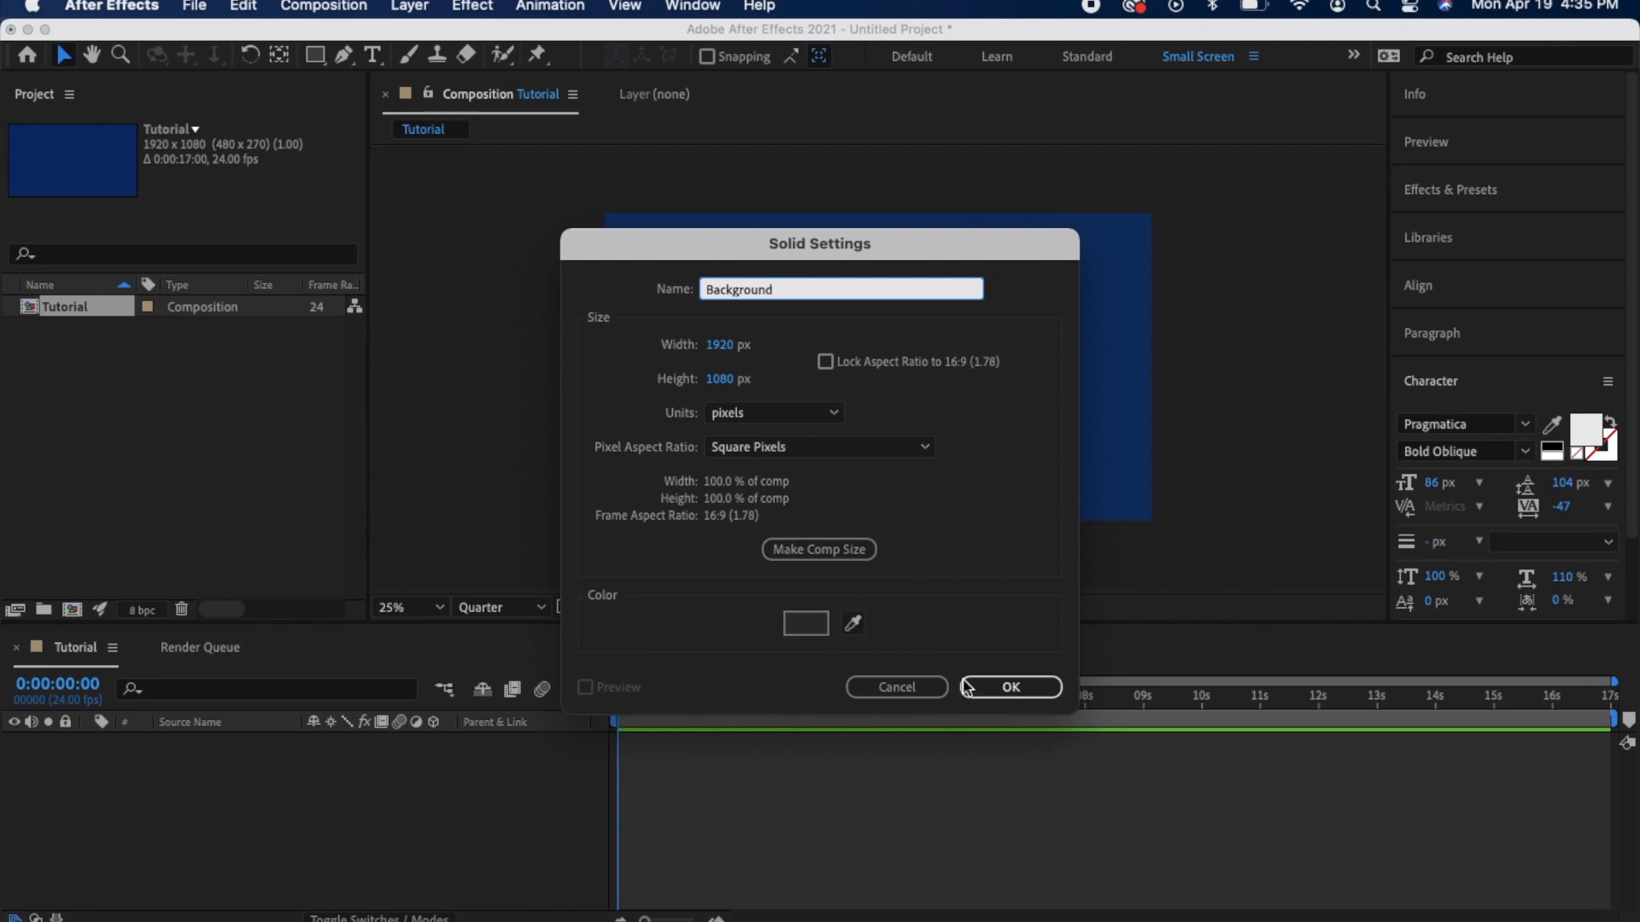
pyautogui.click(1007, 686)
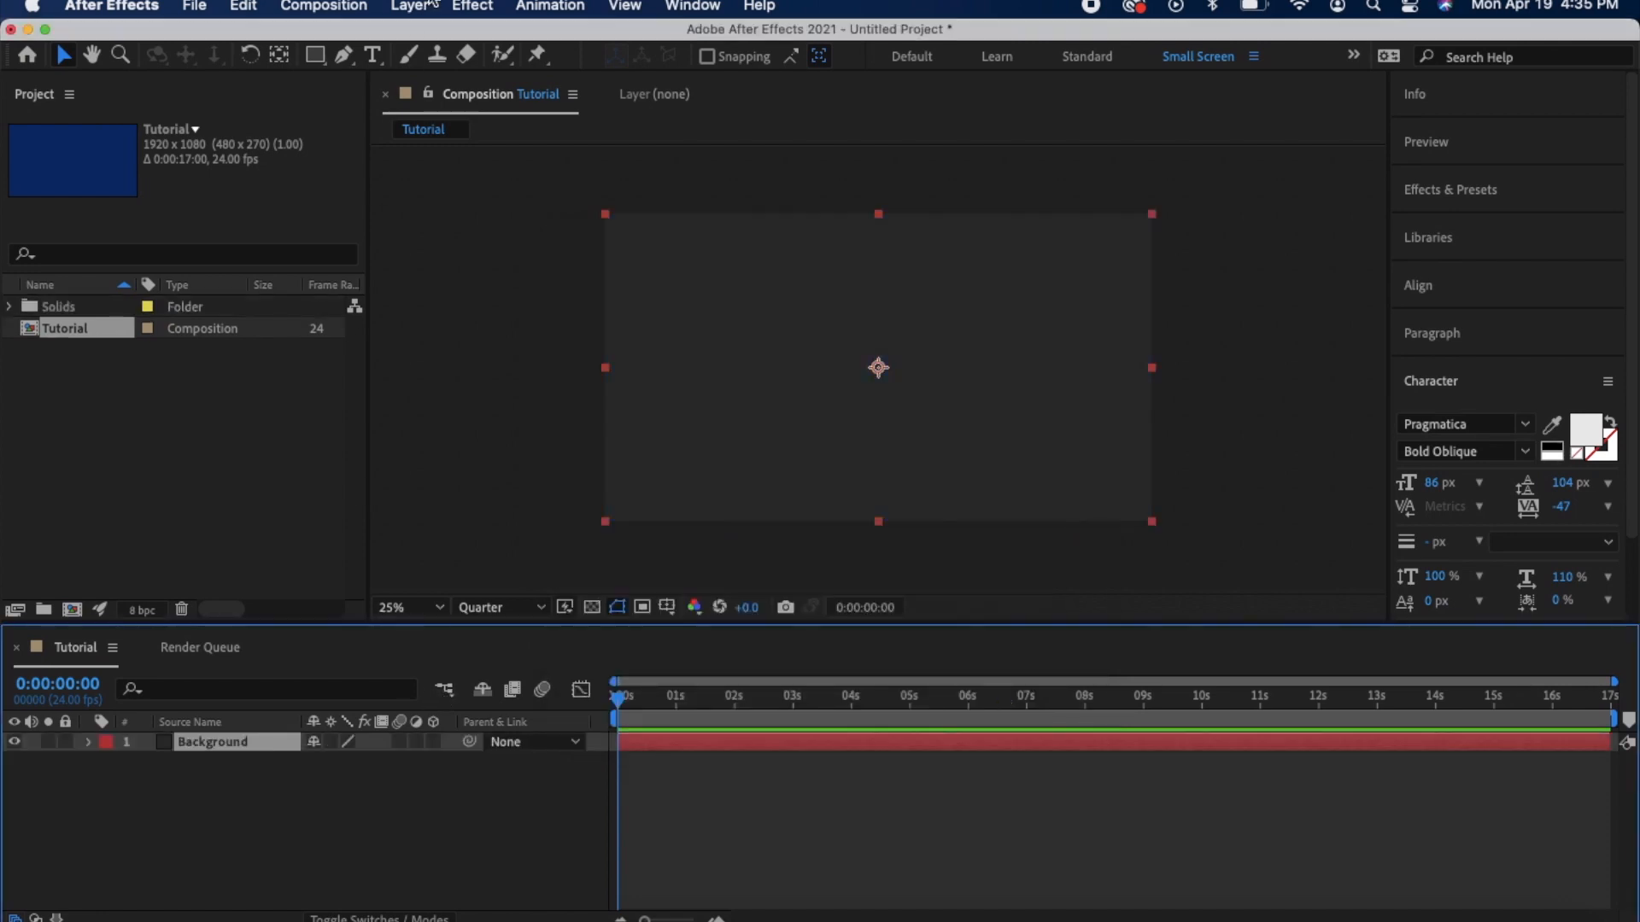
# Apply Simulation > Particle Playground to the Background solid
pyautogui.click(471, 7)
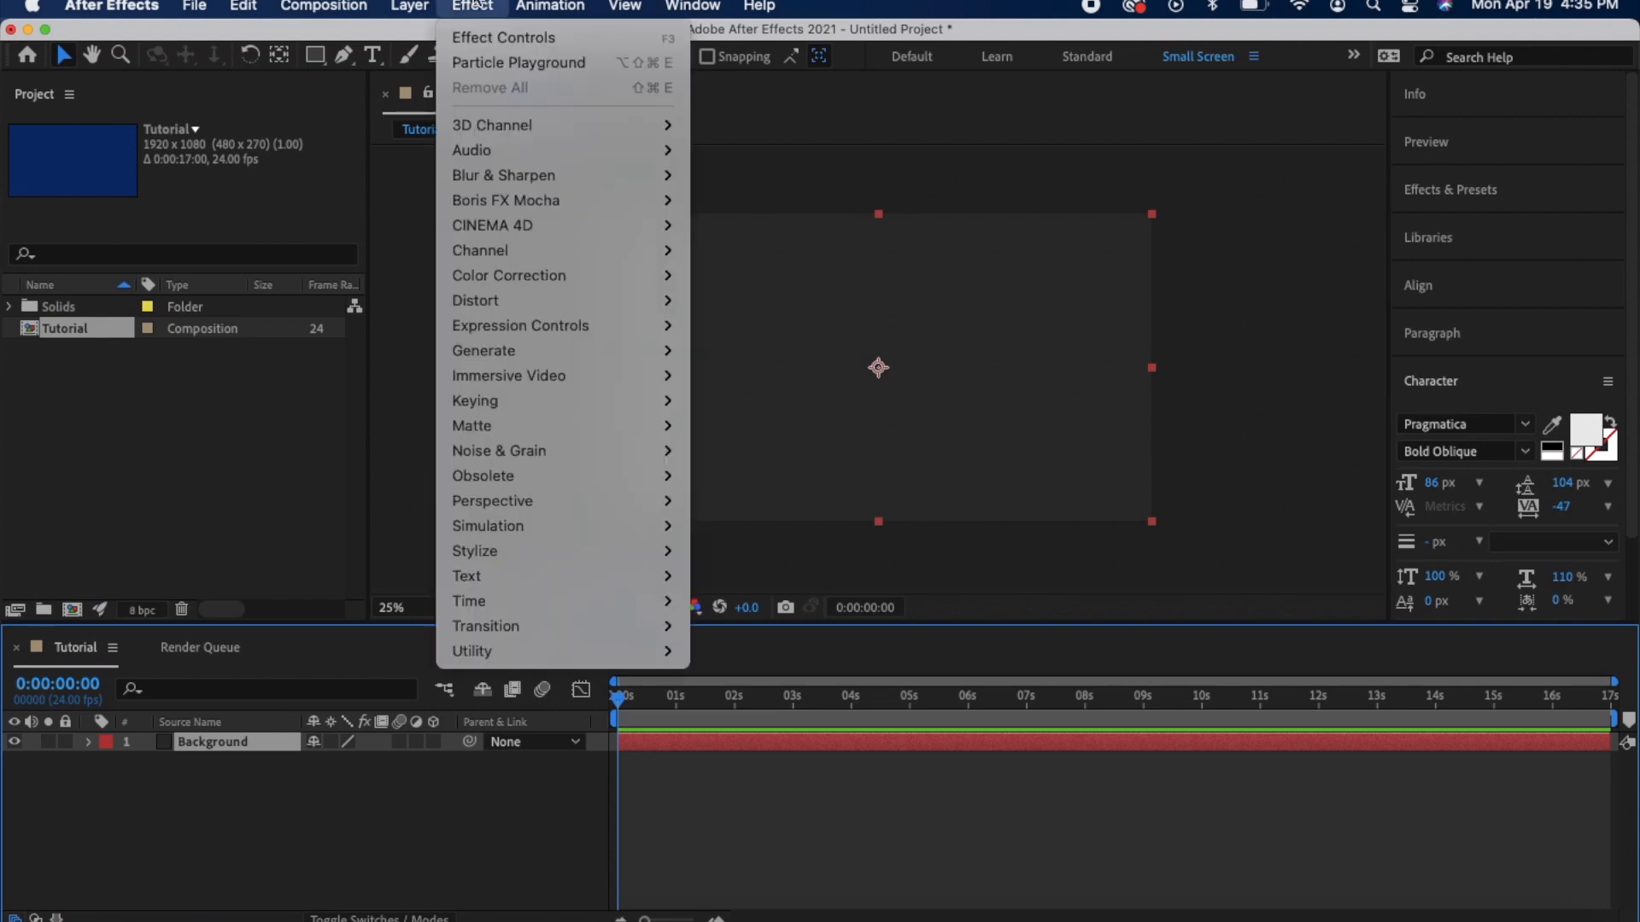
pyautogui.moveTo(527, 428)
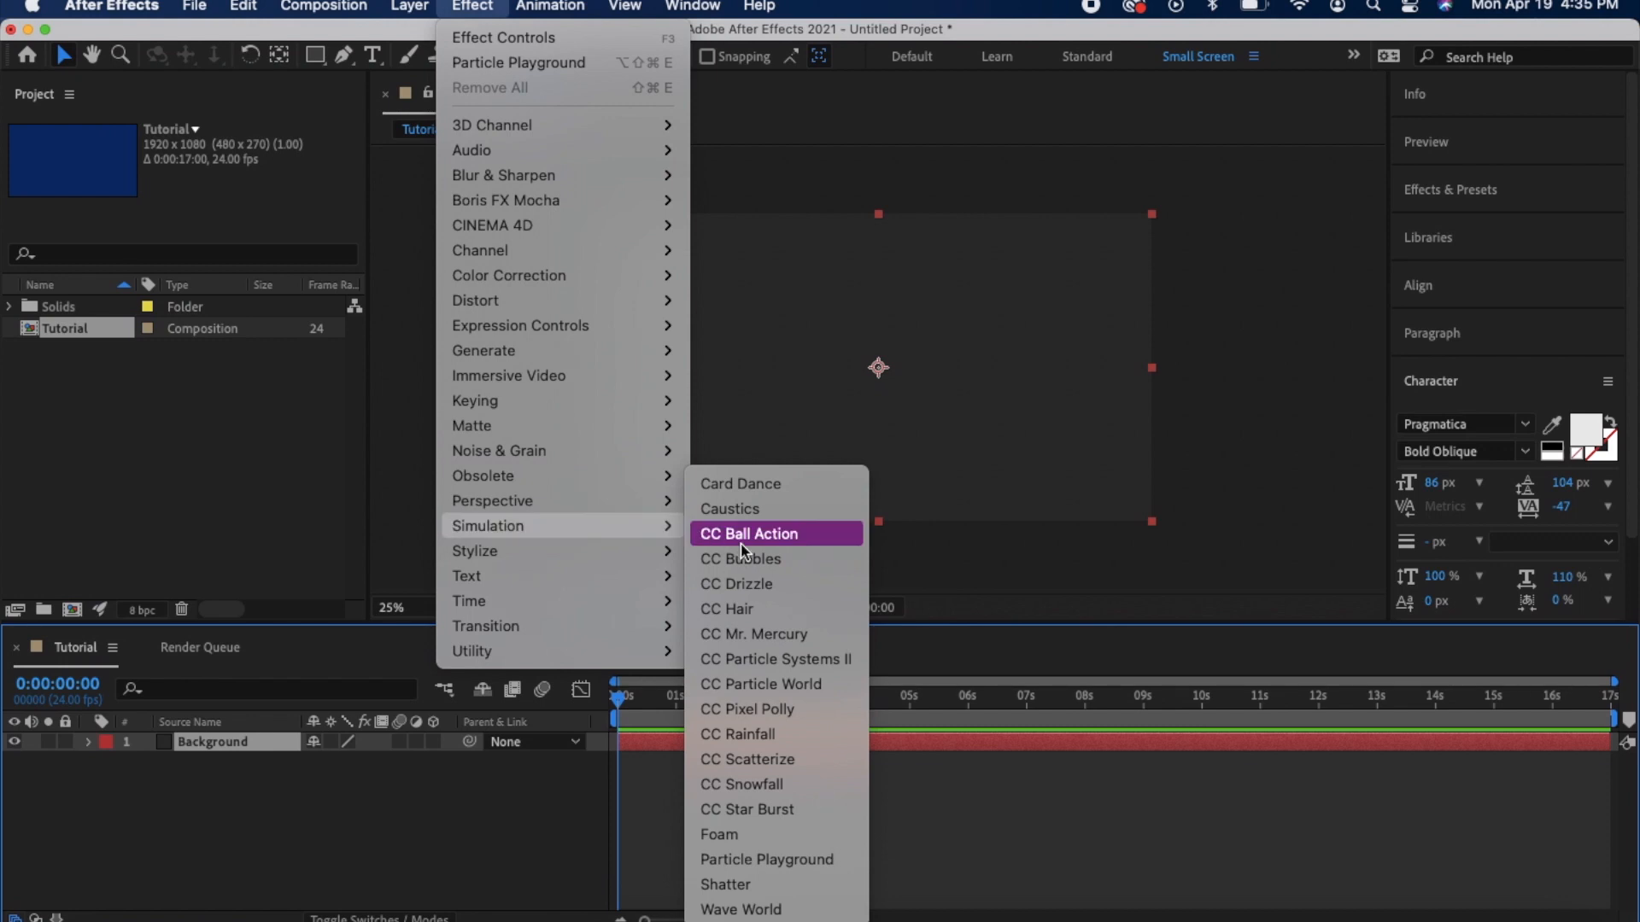
pyautogui.moveTo(746, 858)
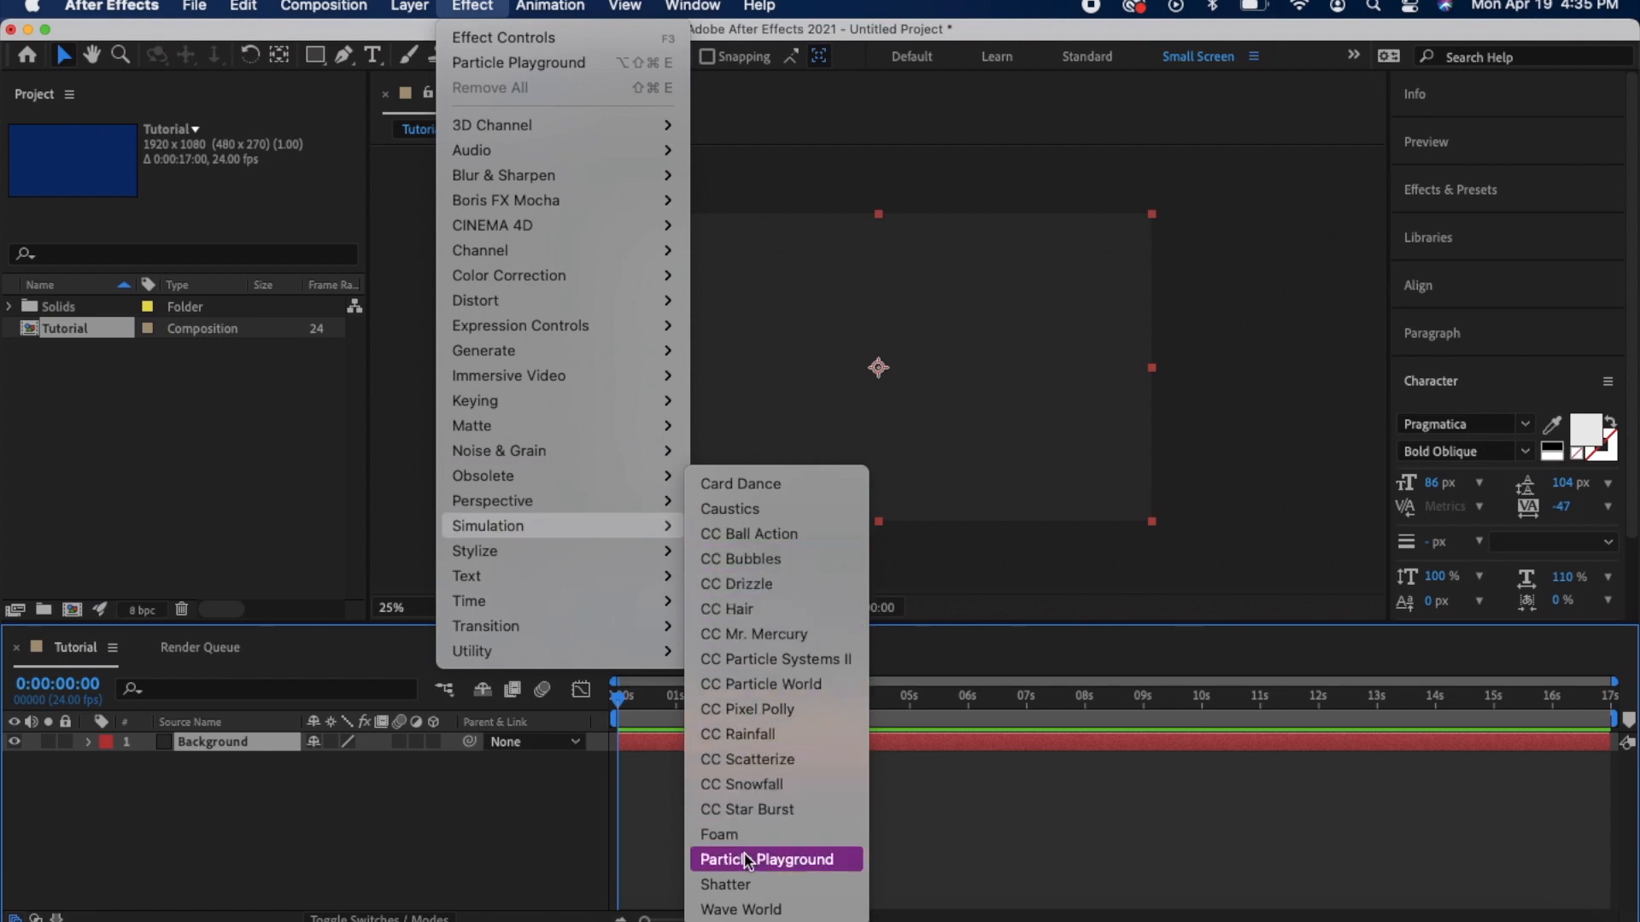
pyautogui.click(768, 858)
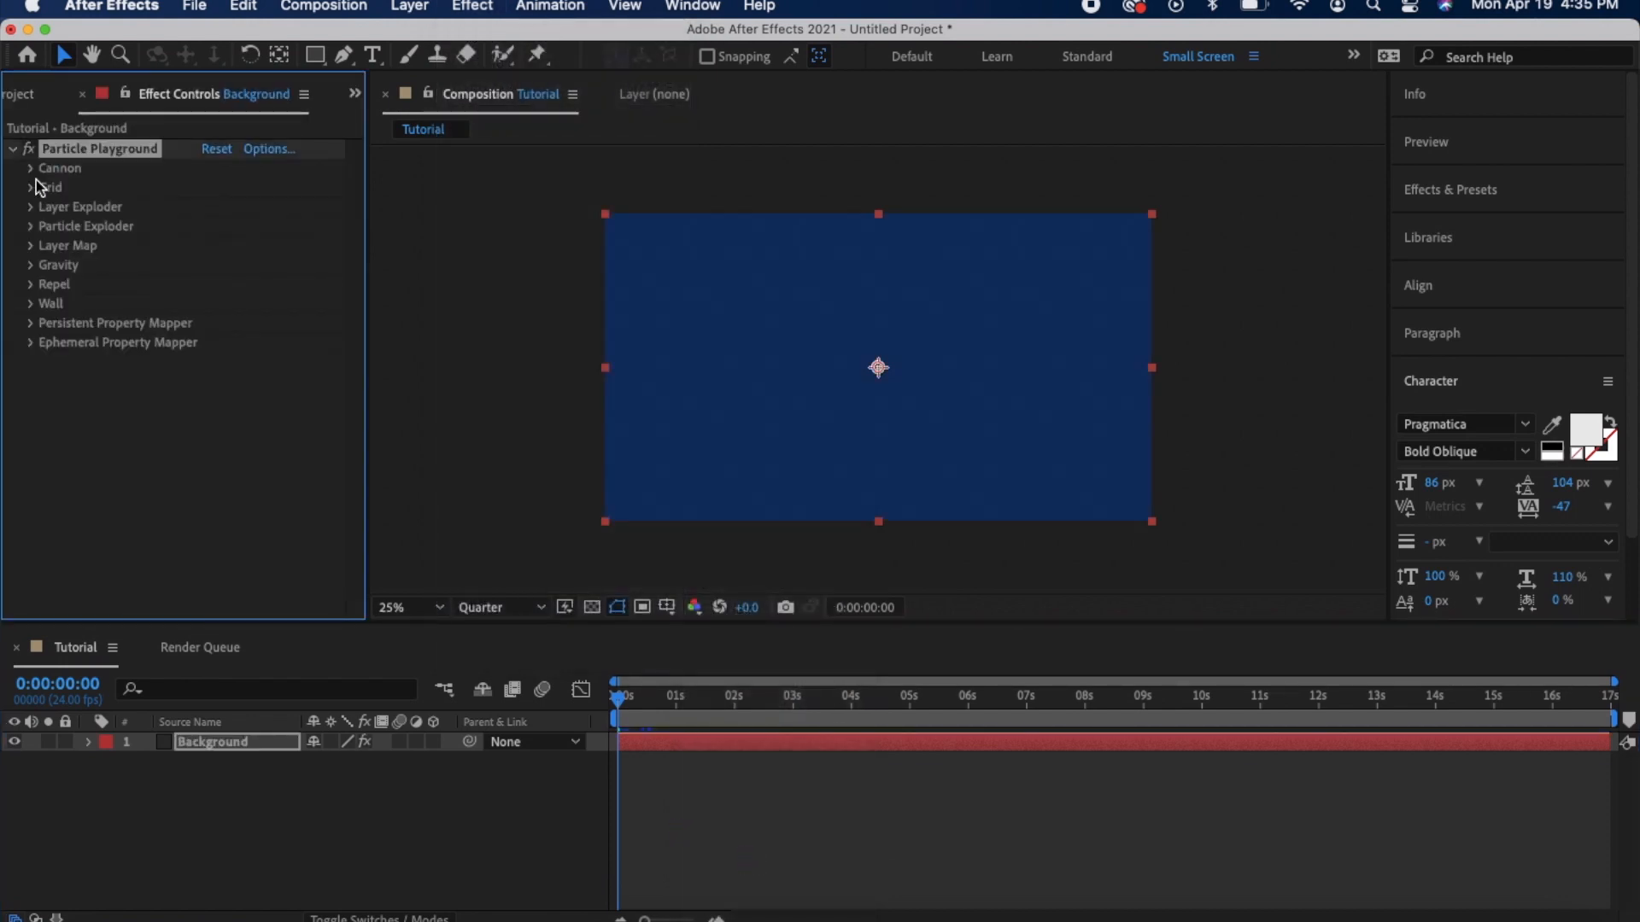
# Set the Cannon particle colour to white (FFFFFF)
pyautogui.click(32, 168)
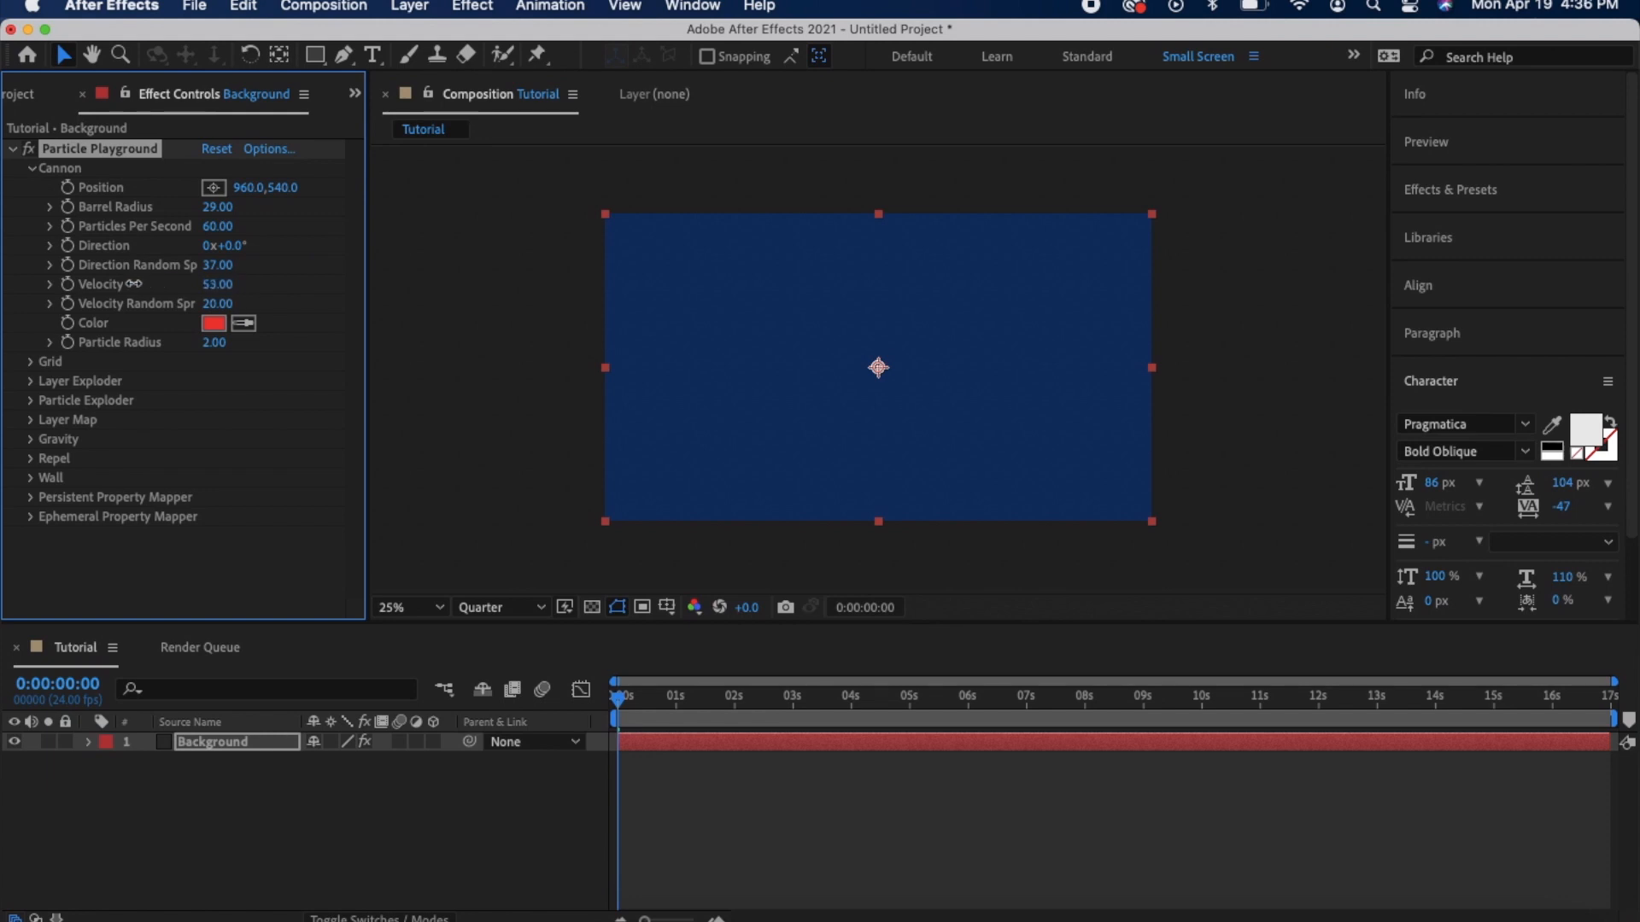
pyautogui.click(214, 323)
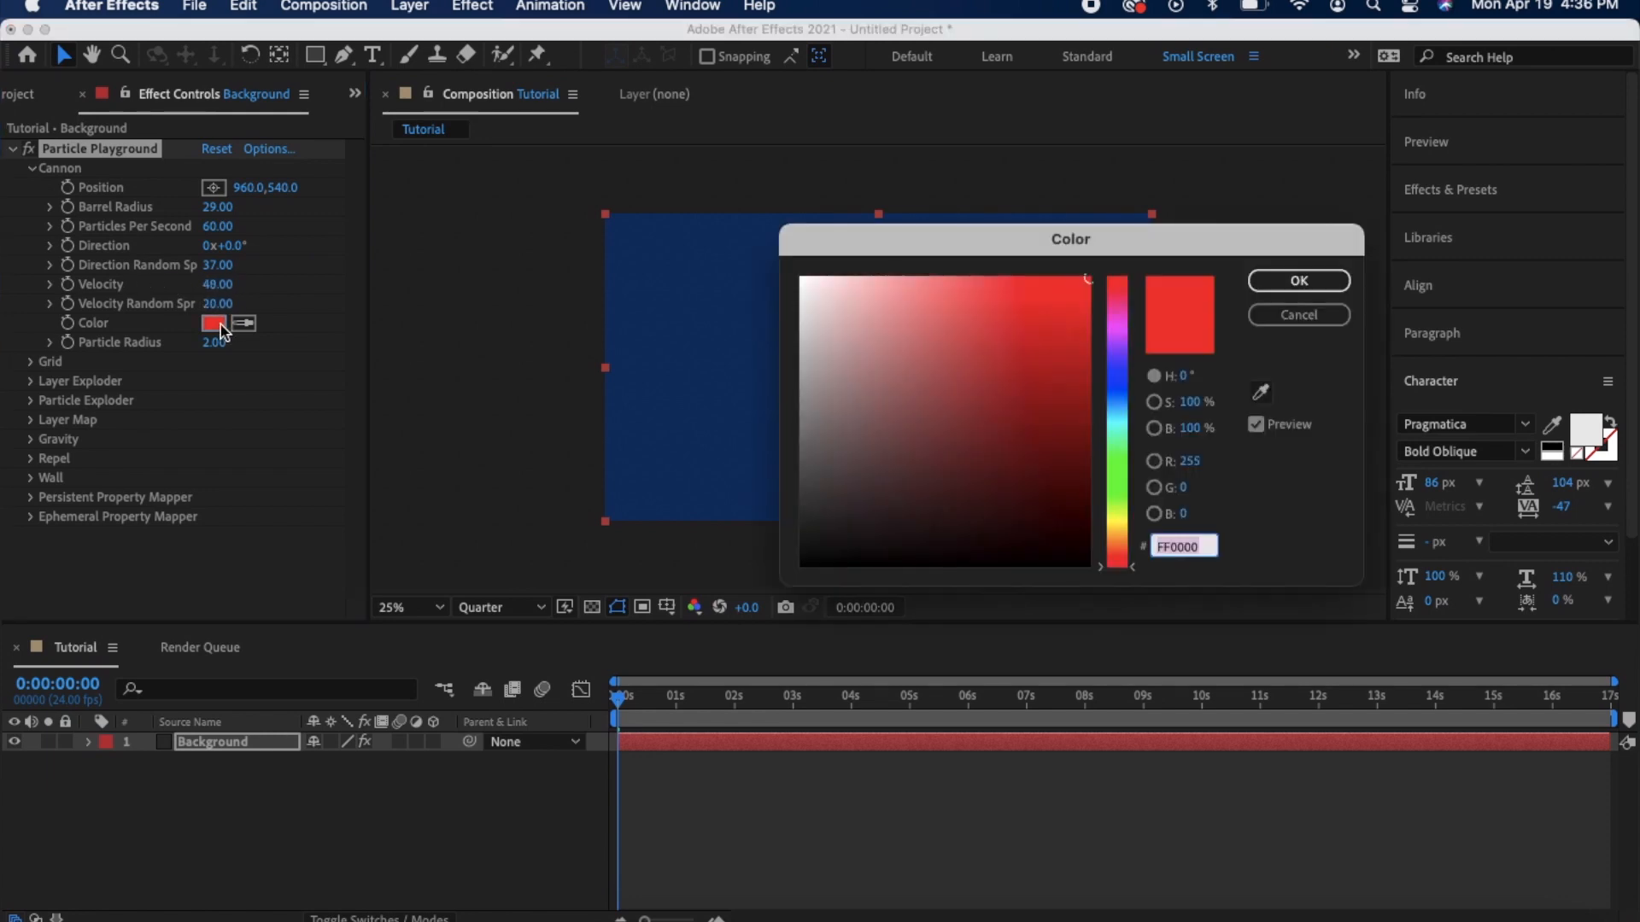
pyautogui.click(805, 280)
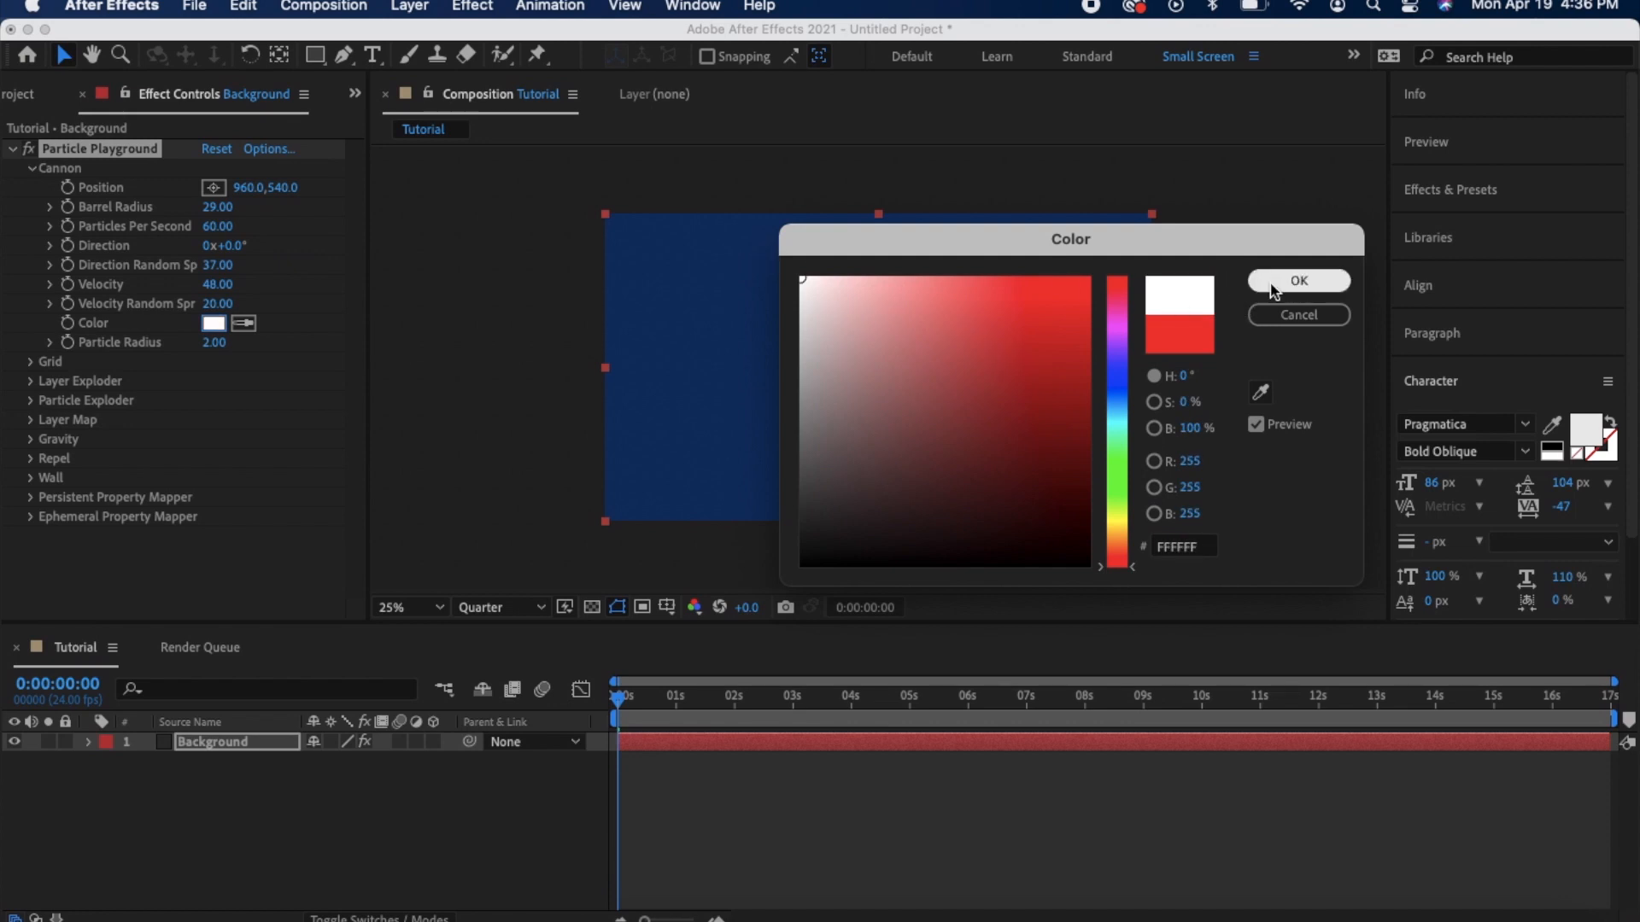
pyautogui.click(1298, 281)
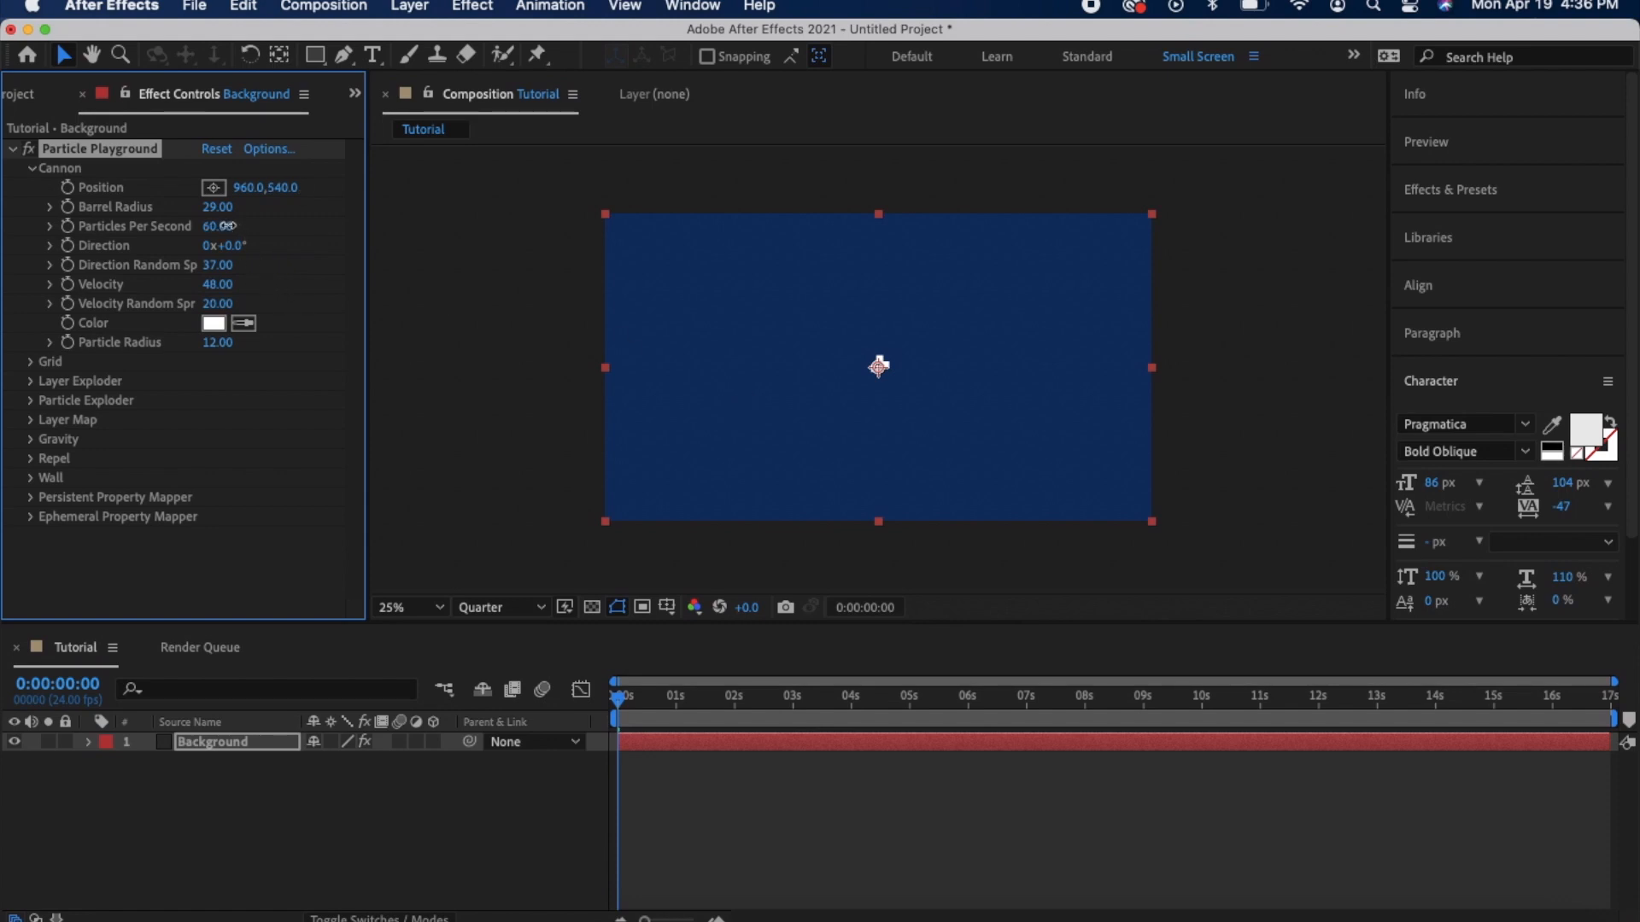
# Lower particles per second slightly and widen the barrel radius to 103
pyautogui.moveTo(216, 206); pyautogui.dragTo(251, 206)
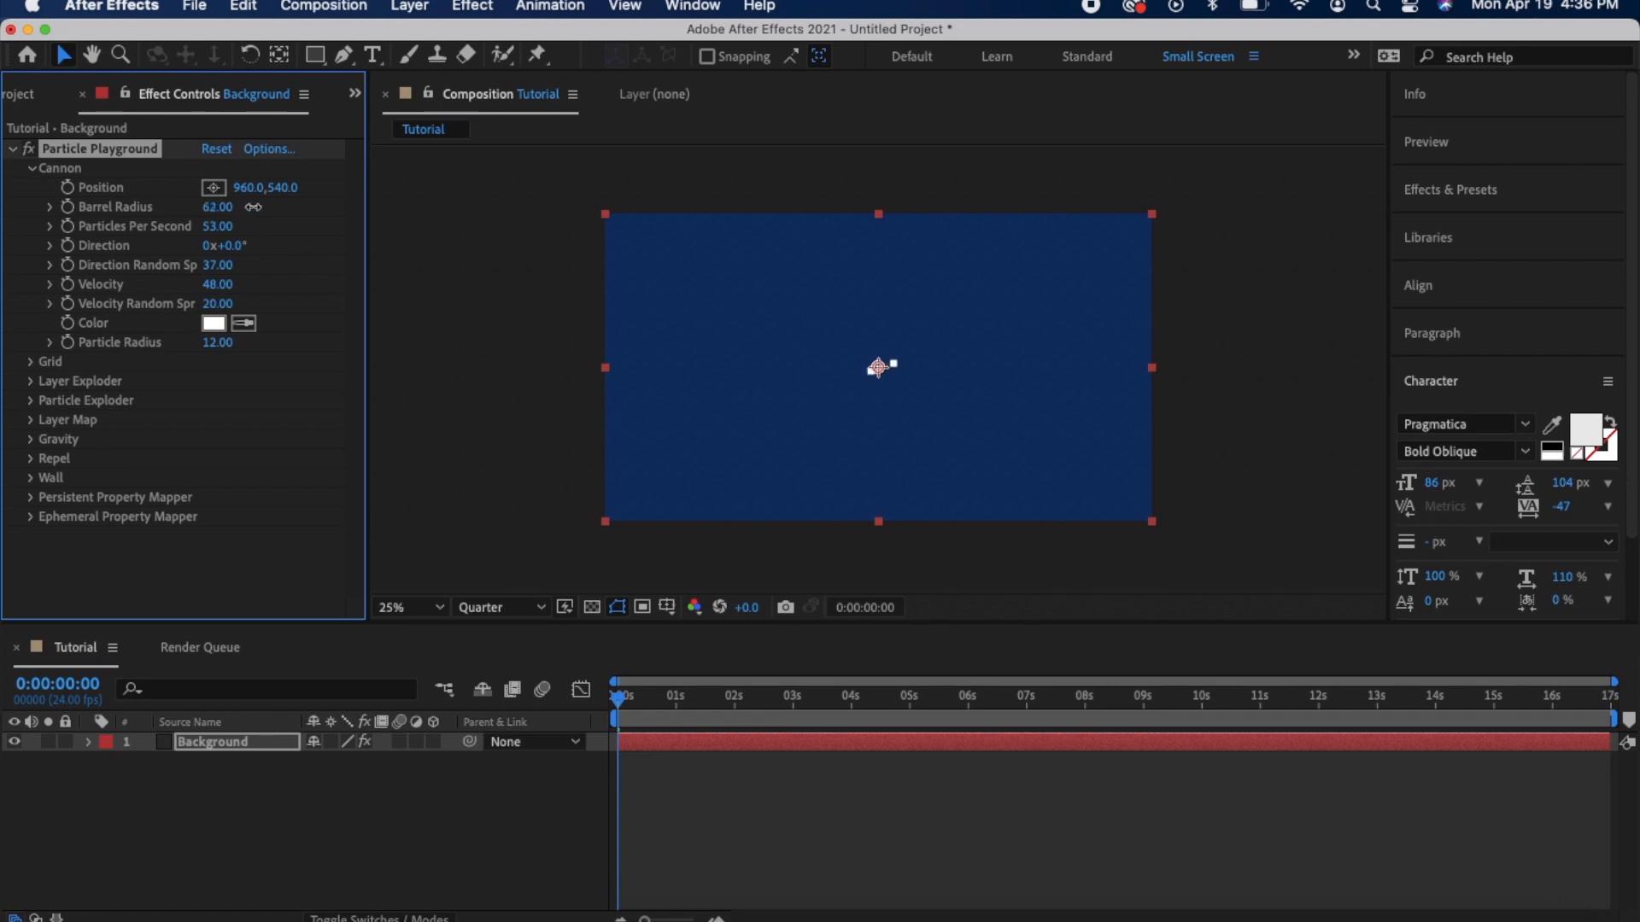
pyautogui.moveTo(218, 206); pyautogui.dragTo(260, 206)
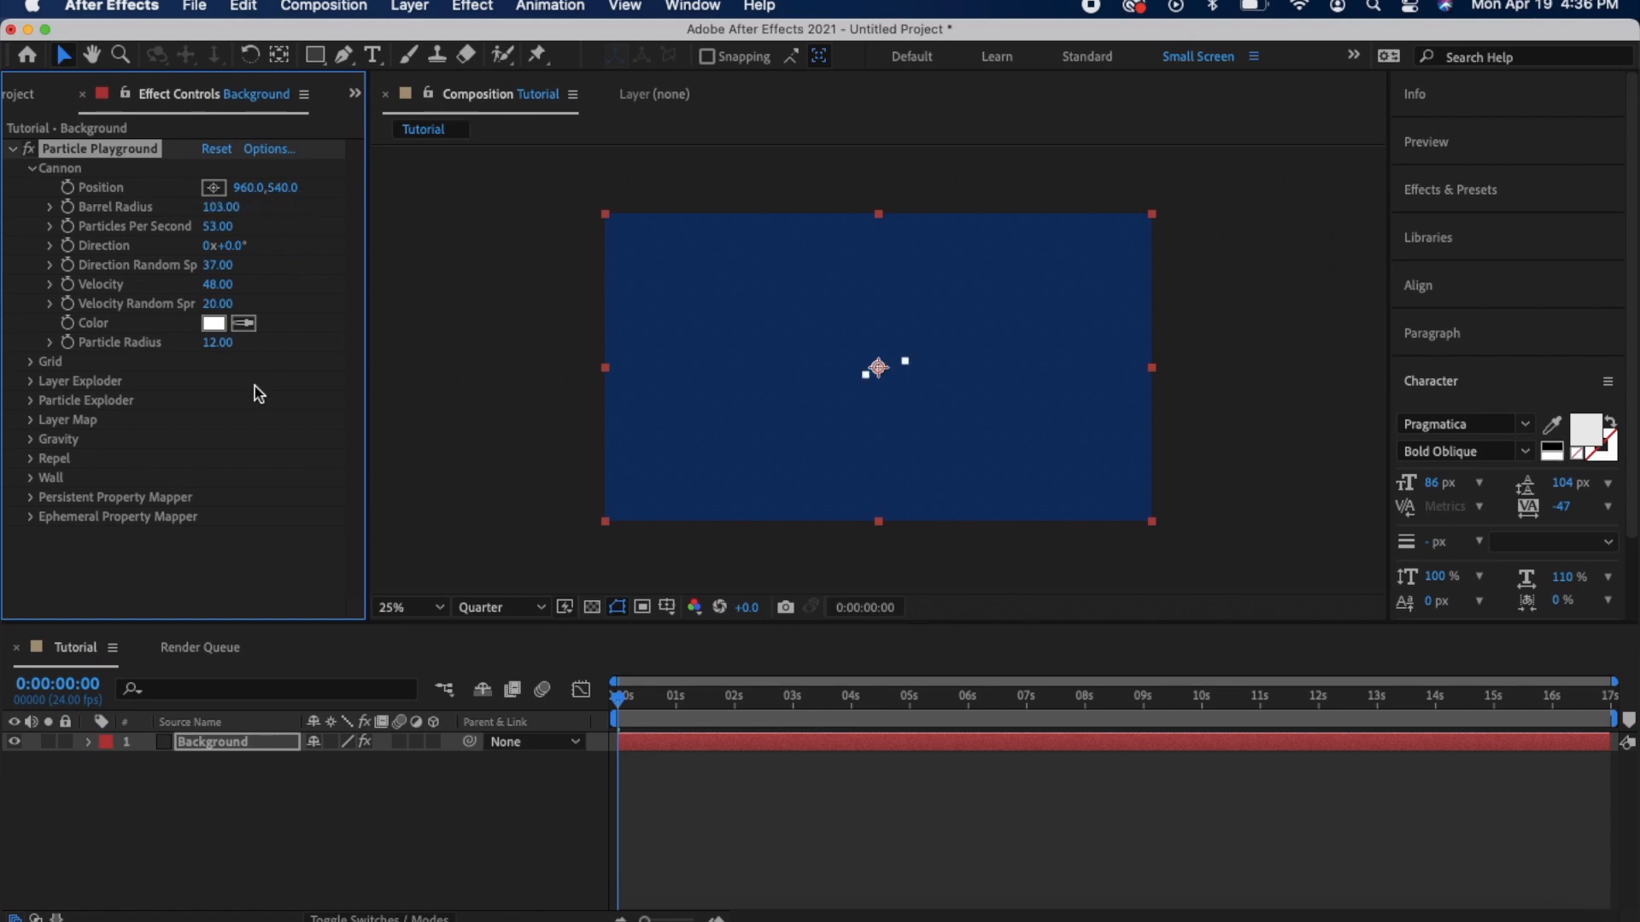
pyautogui.click(31, 438)
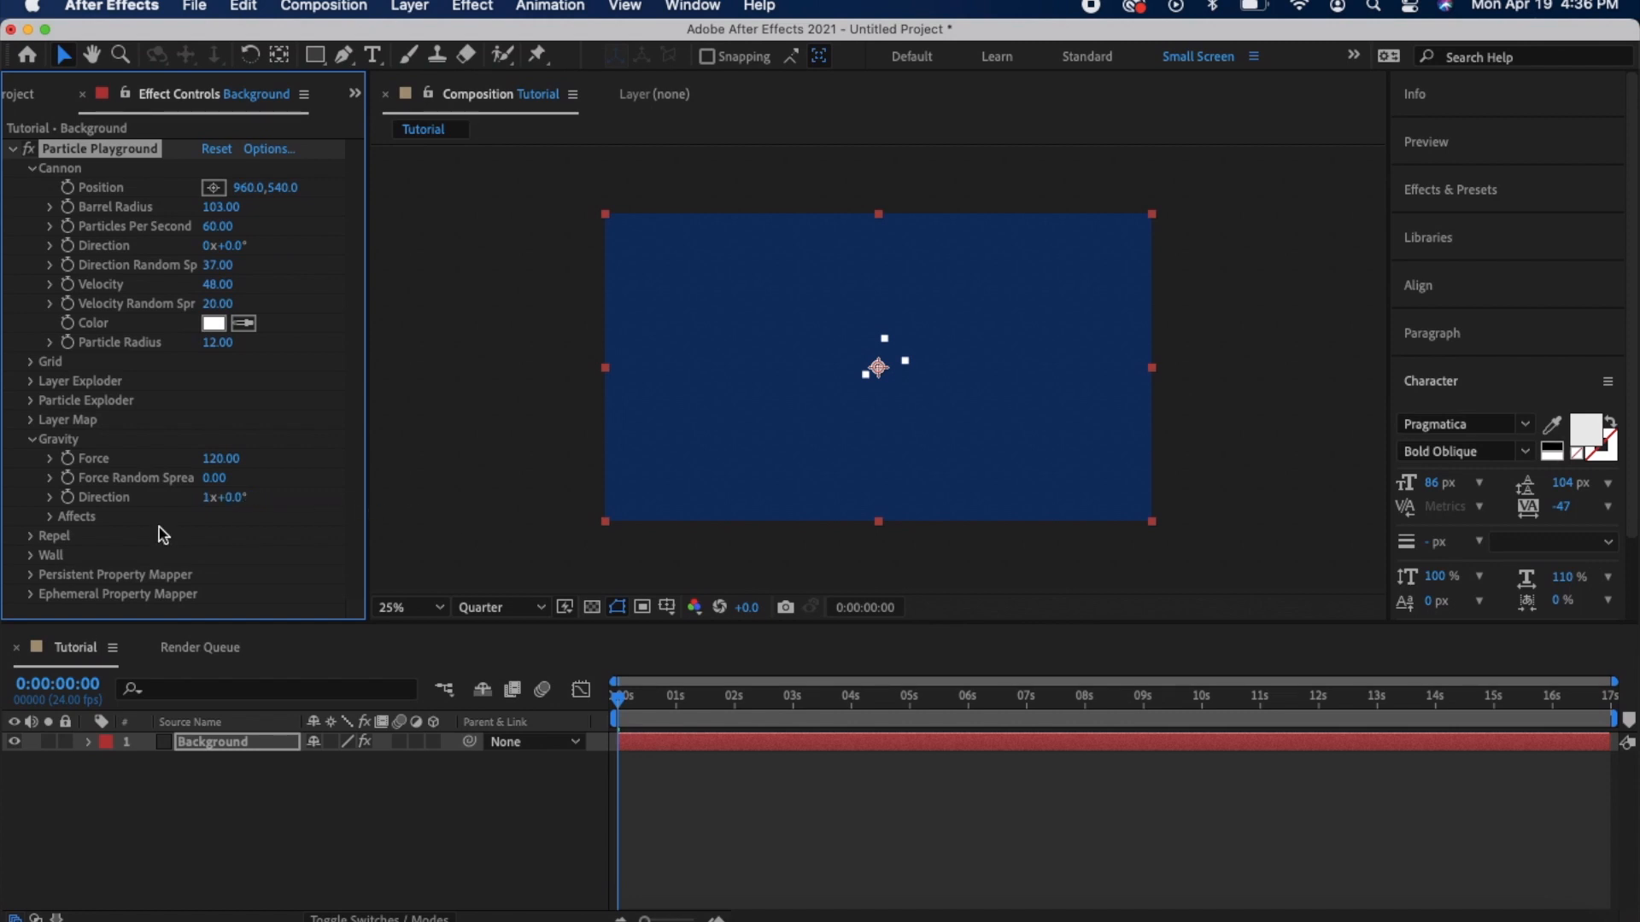
pyautogui.moveTo(503, 653)
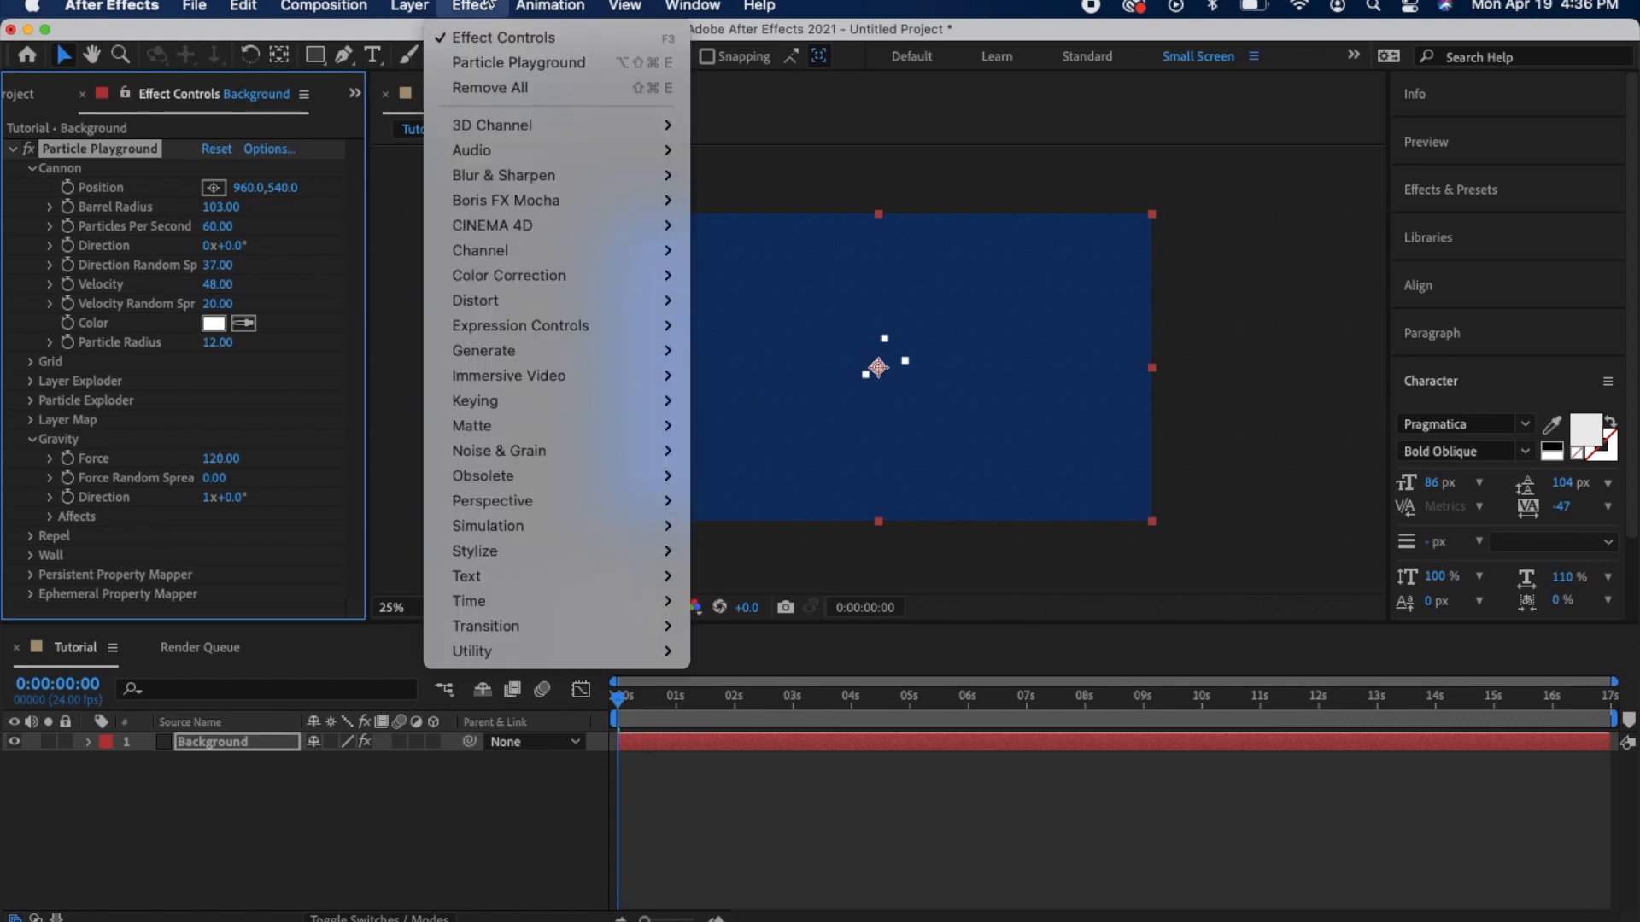
pyautogui.moveTo(502, 175)
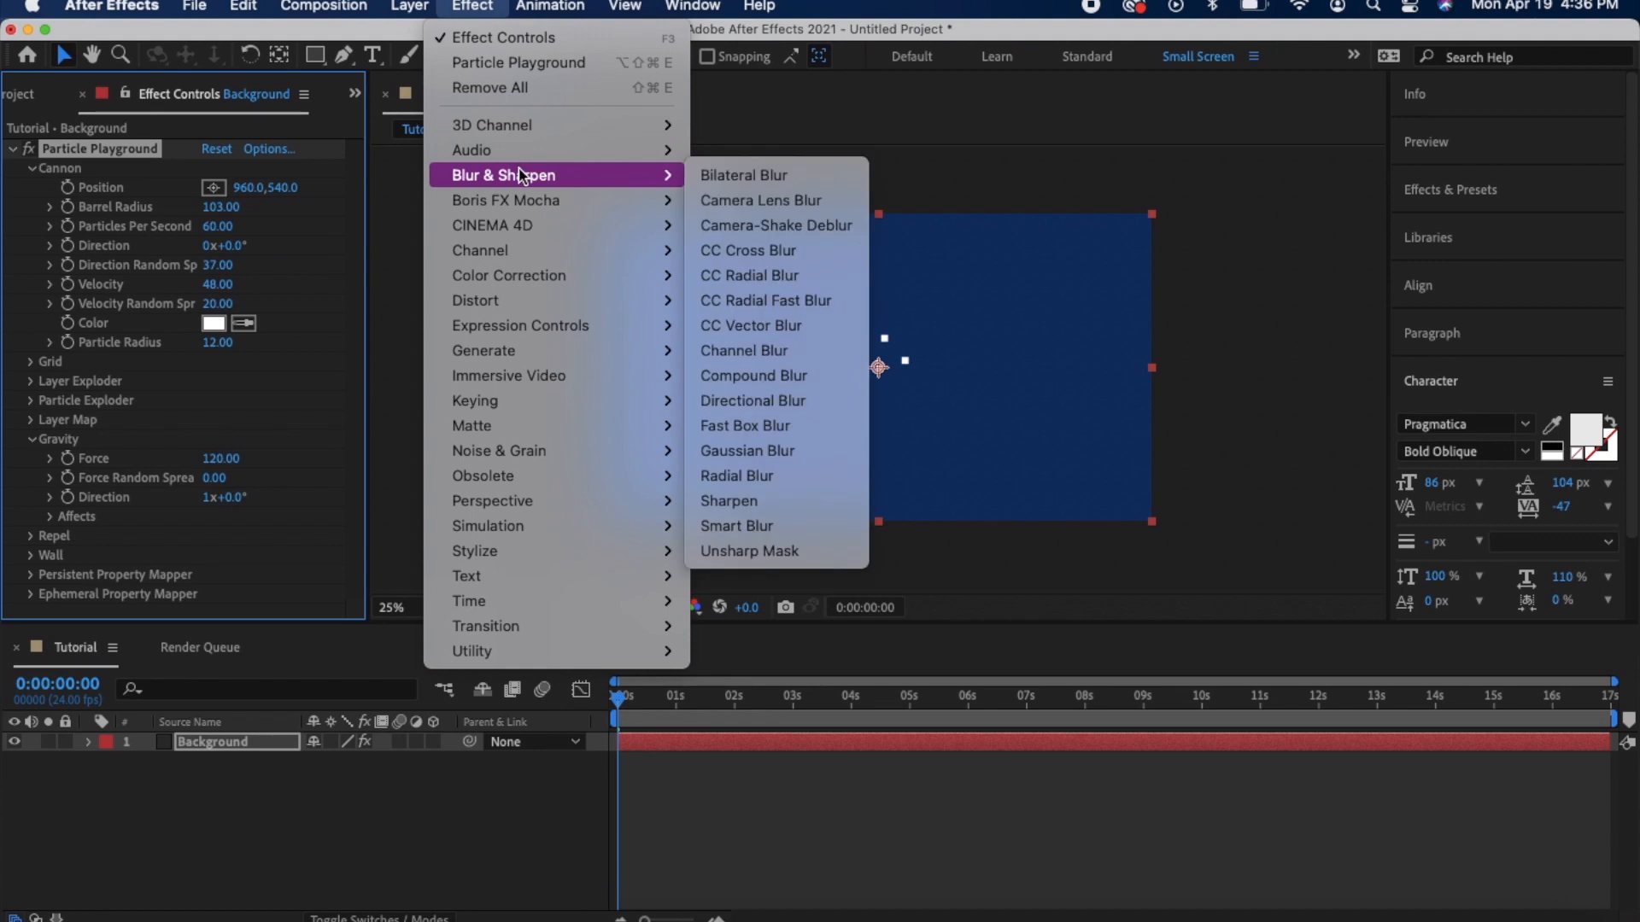
pyautogui.moveTo(648, 181)
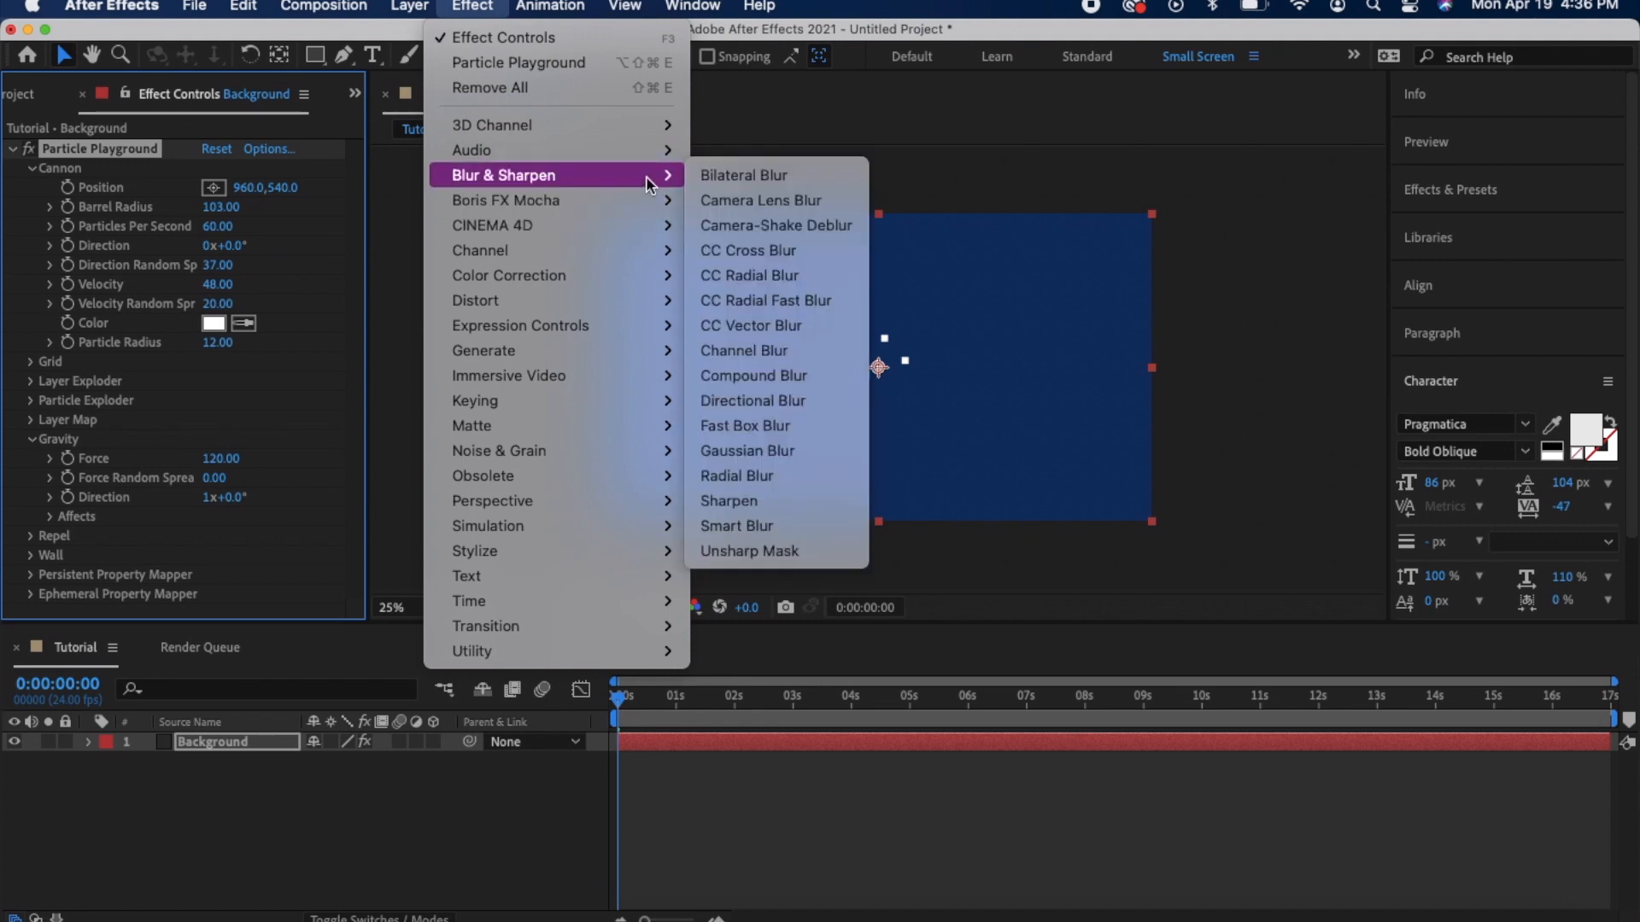
pyautogui.moveTo(746, 450)
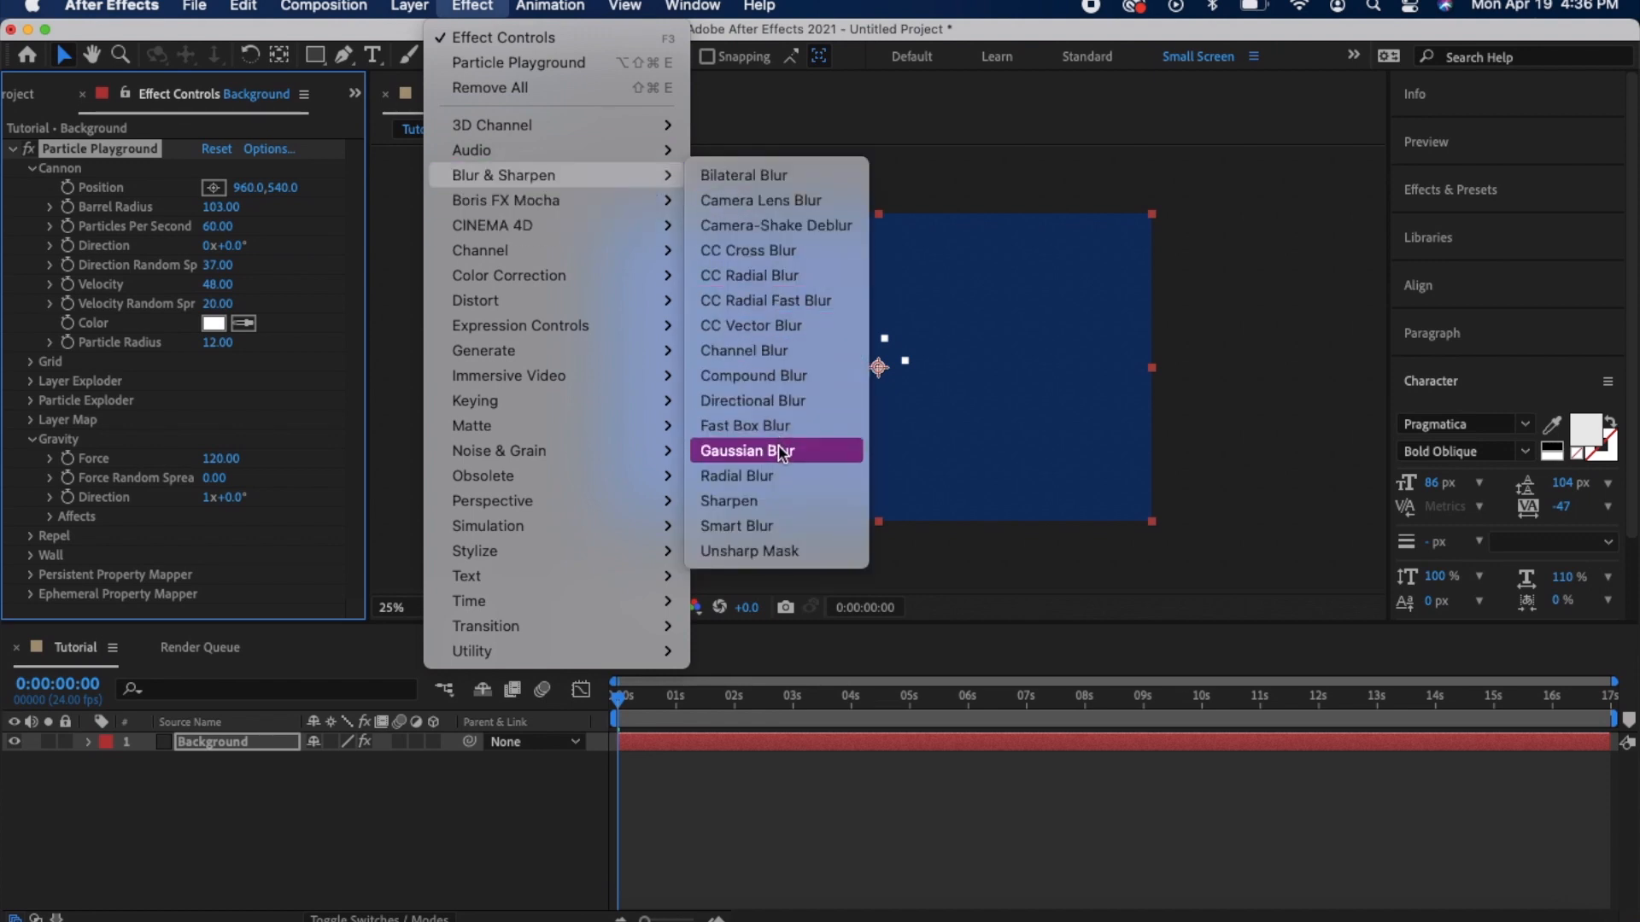
# Add Blur & Sharpen > Gaussian Blur to the Background layer
pyautogui.click(749, 450)
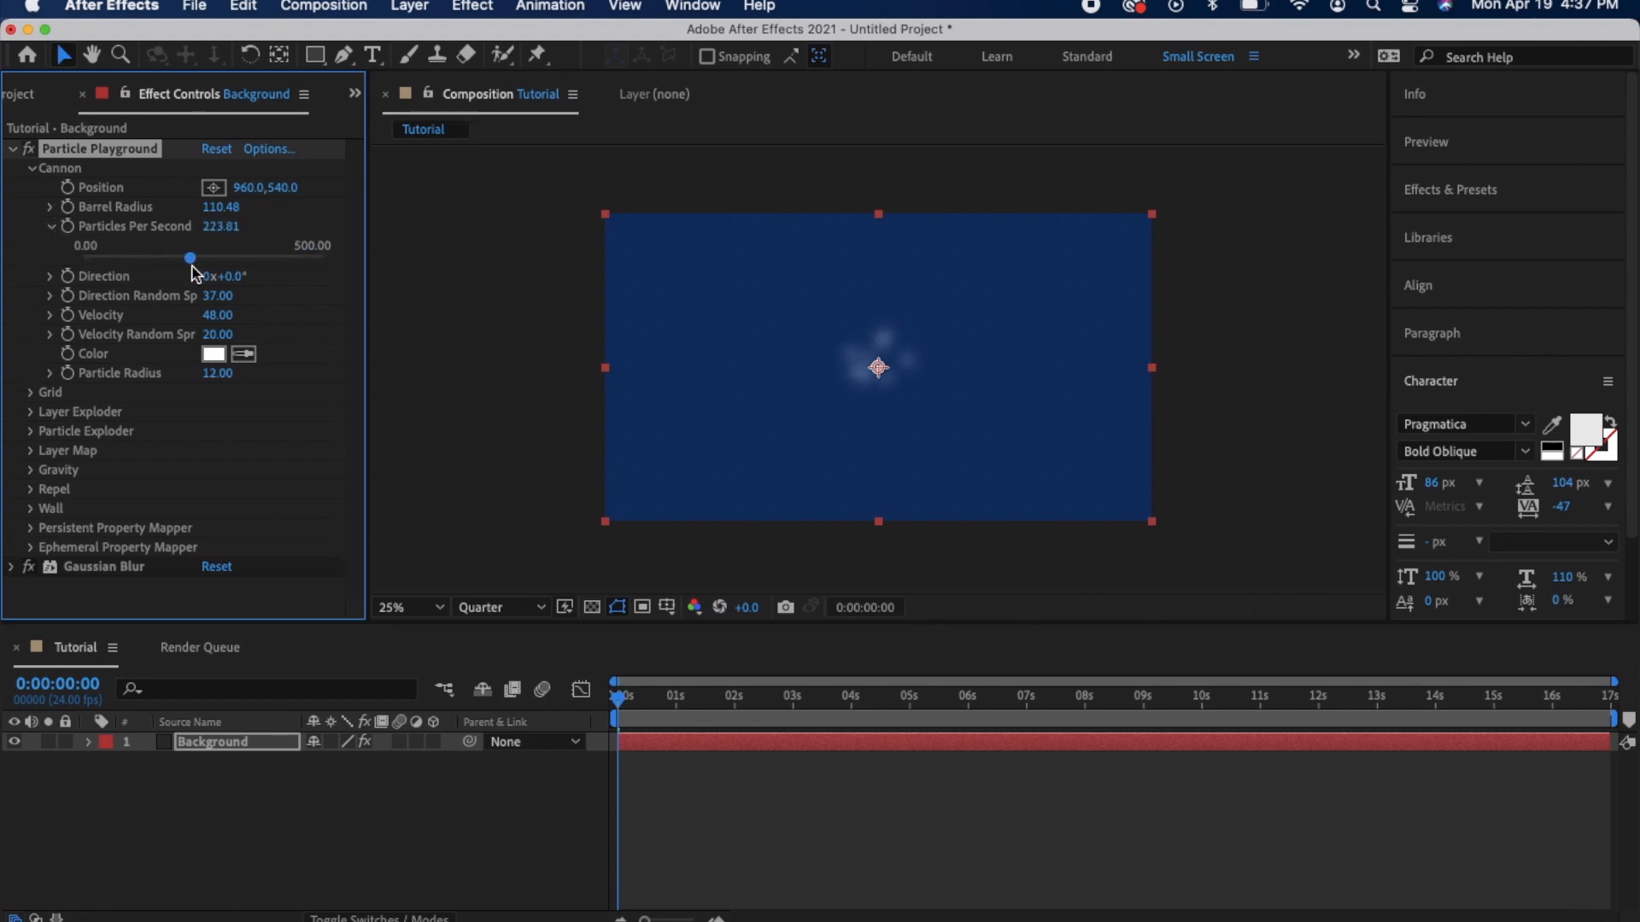
# Set particles per second to about 369 and the cannon direction to 8°
pyautogui.moveTo(189, 257); pyautogui.dragTo(321, 258)
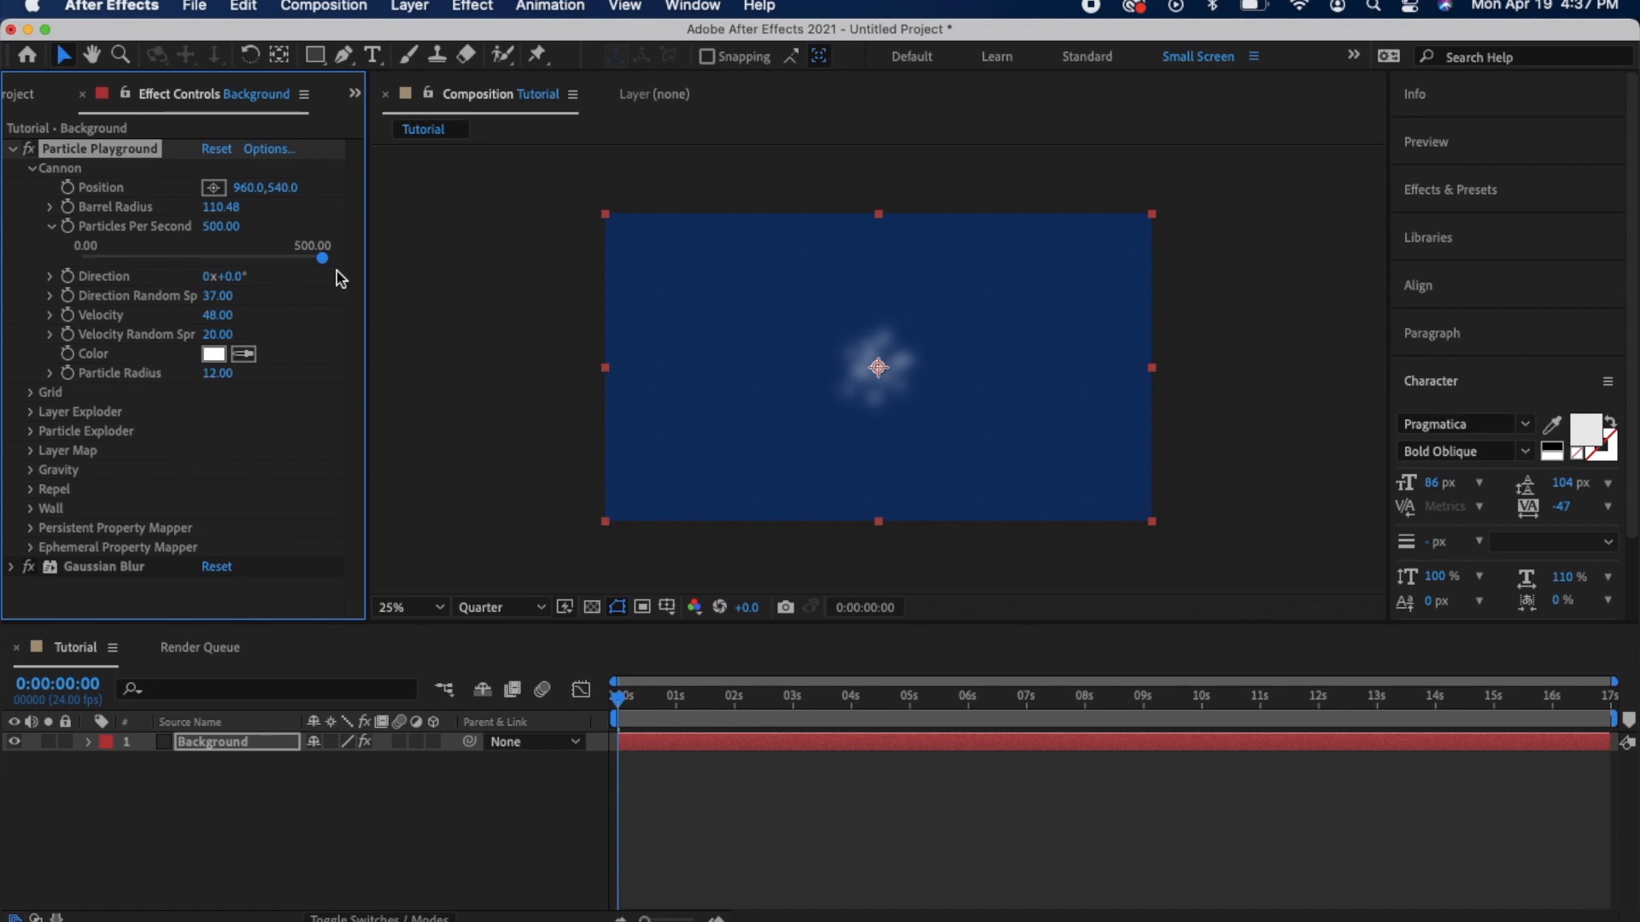
pyautogui.moveTo(321, 257); pyautogui.dragTo(259, 257)
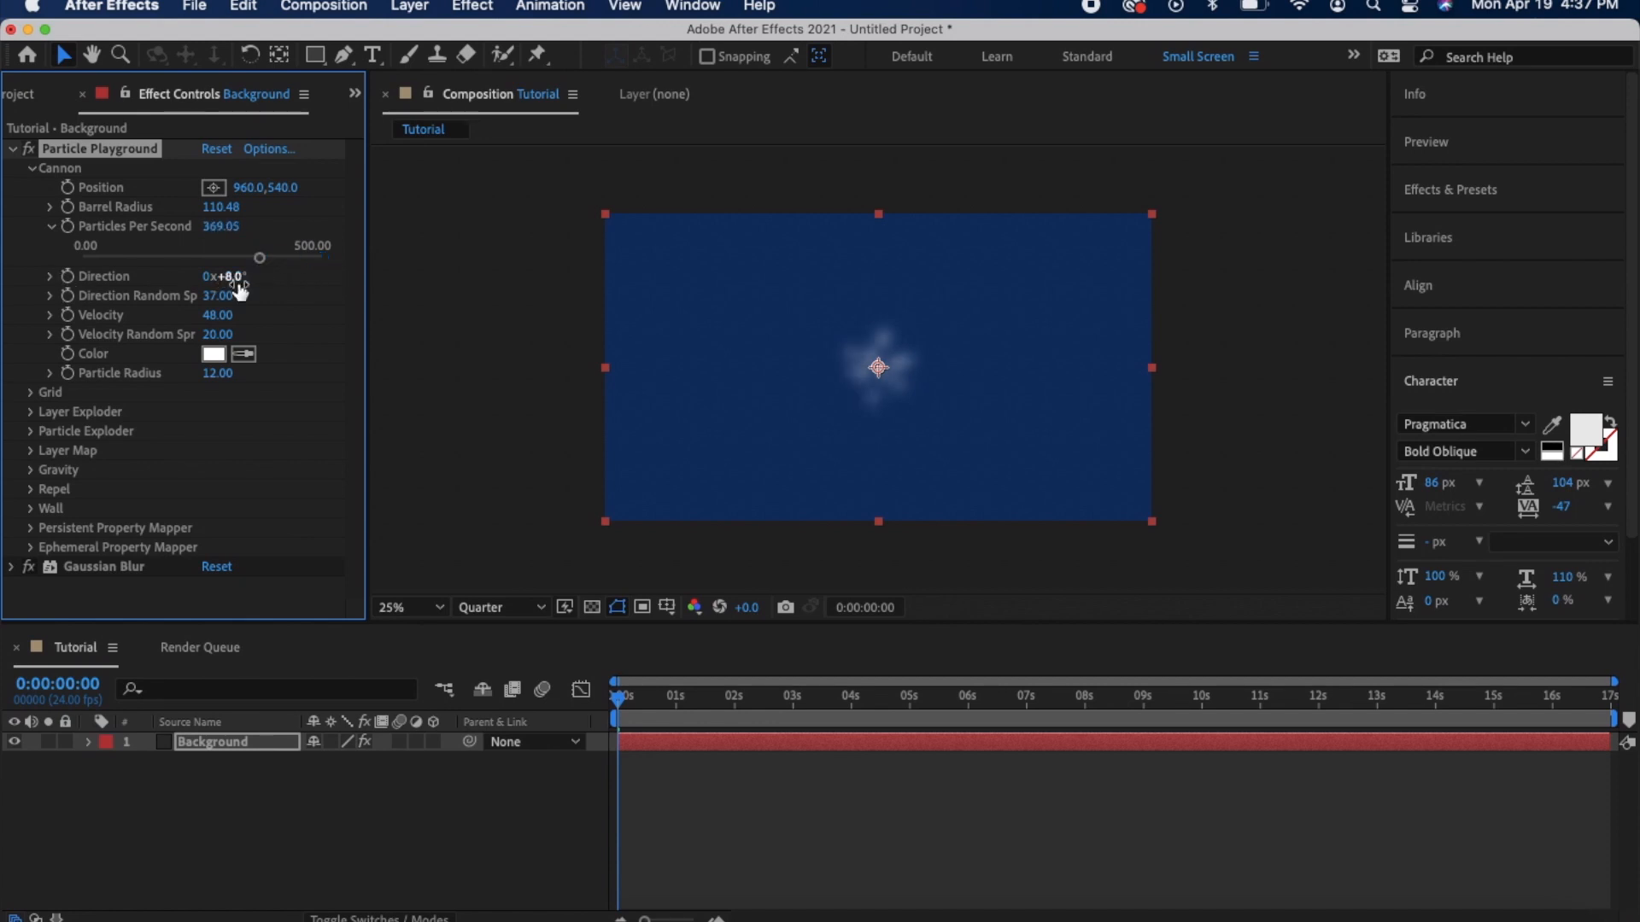
pyautogui.click(50, 225)
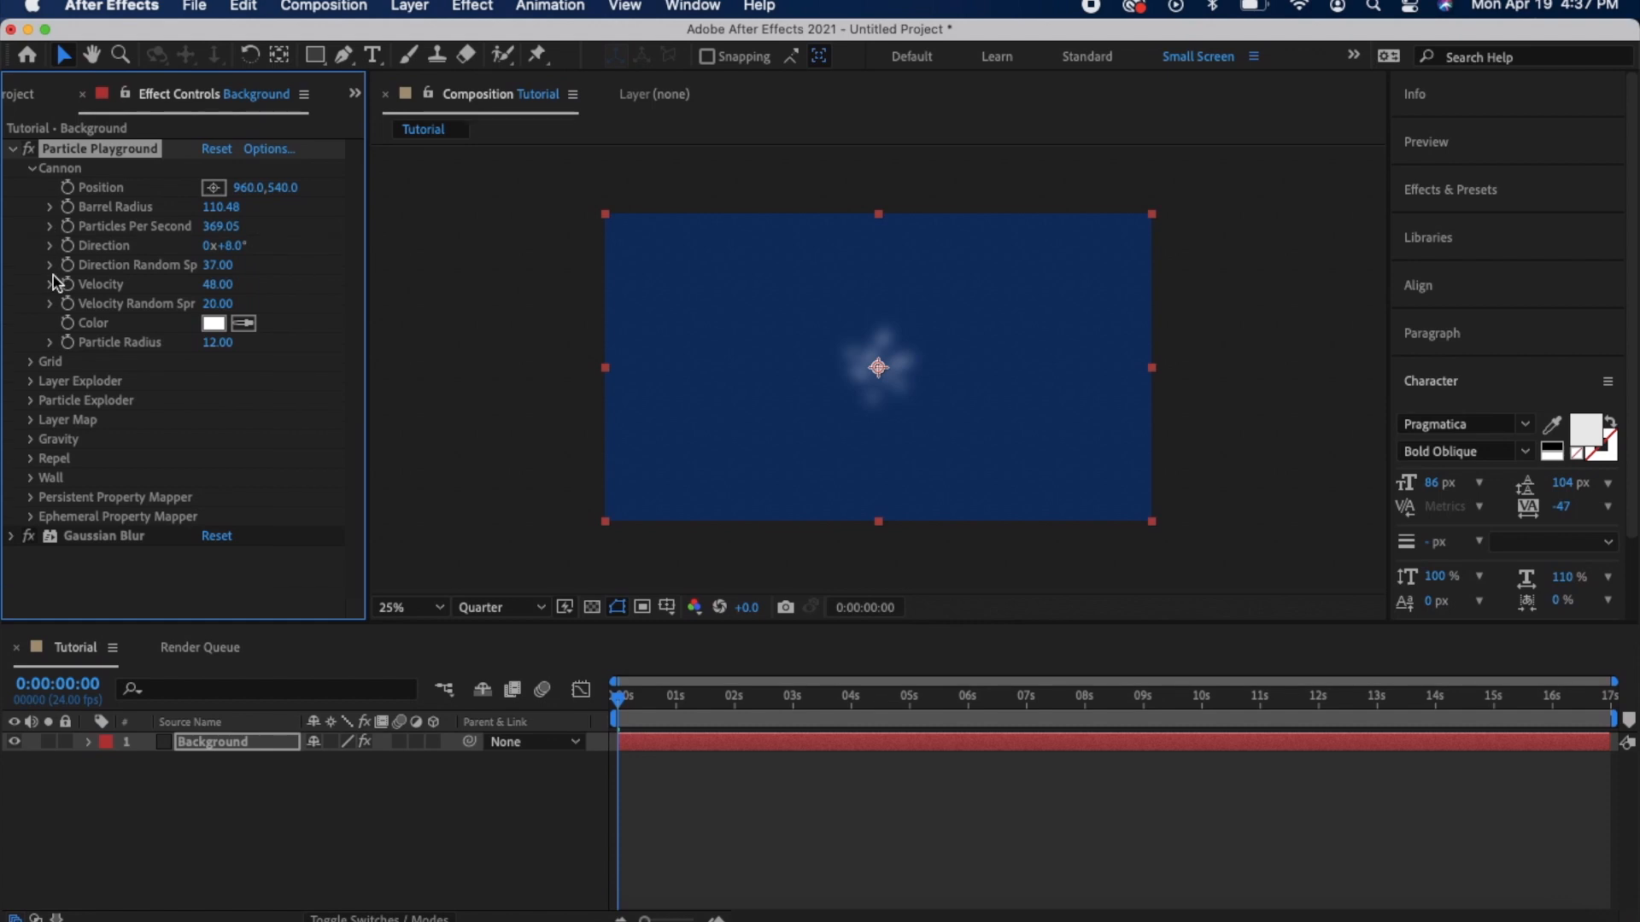
pyautogui.click(50, 284)
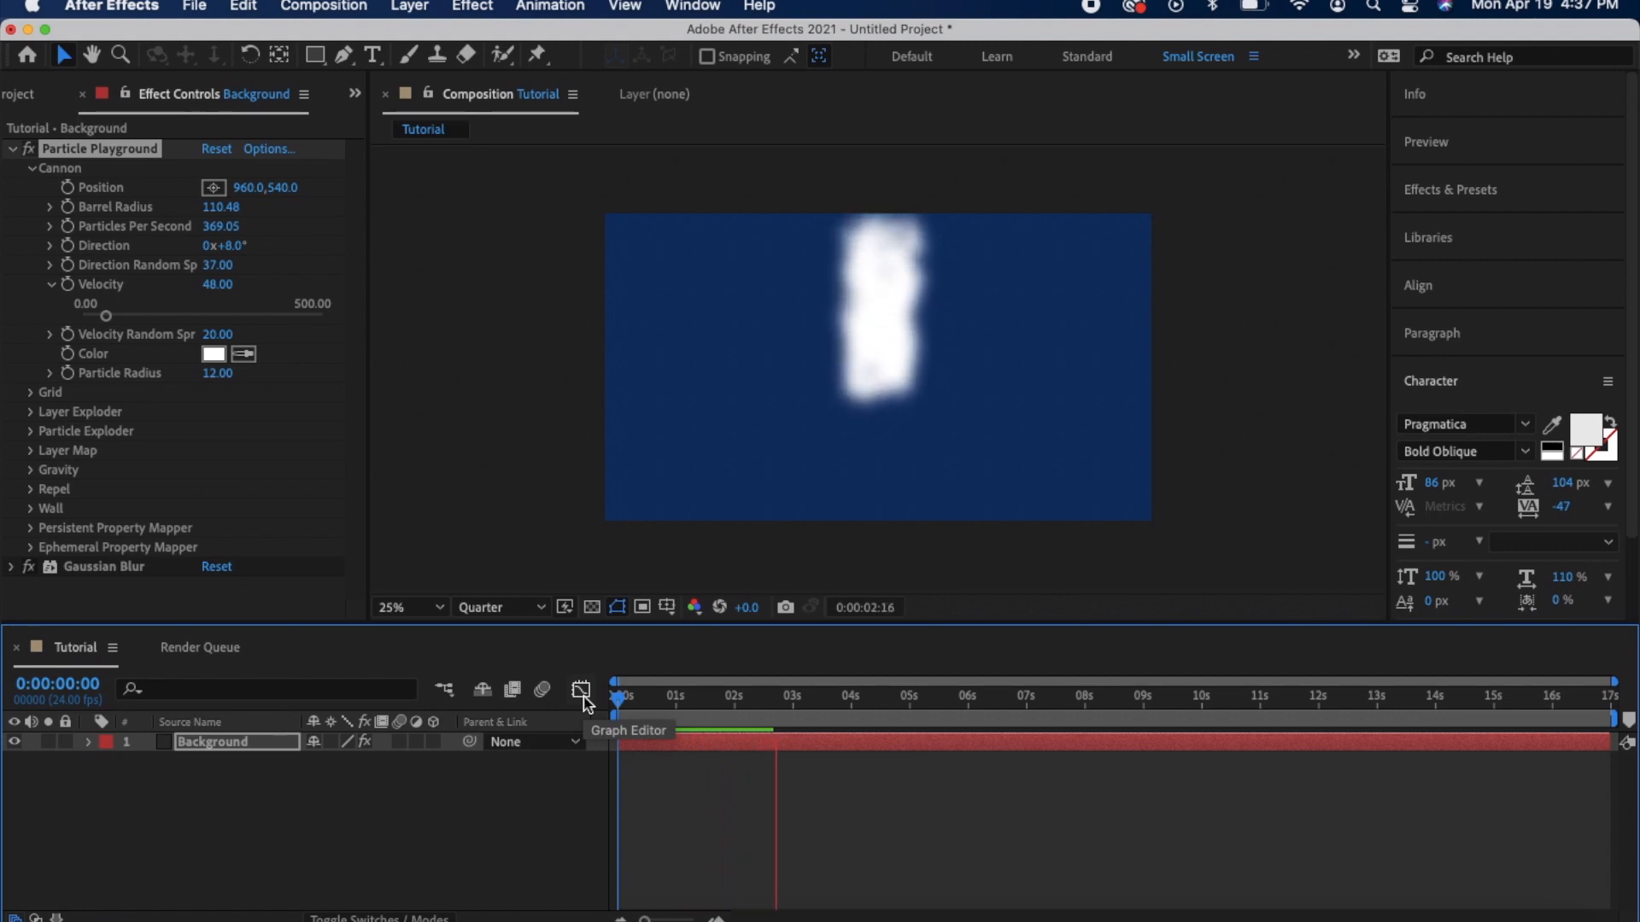
# Stop the preview, collapse the Cannon settings and expand Gaussian Blur
pyautogui.click(779, 695)
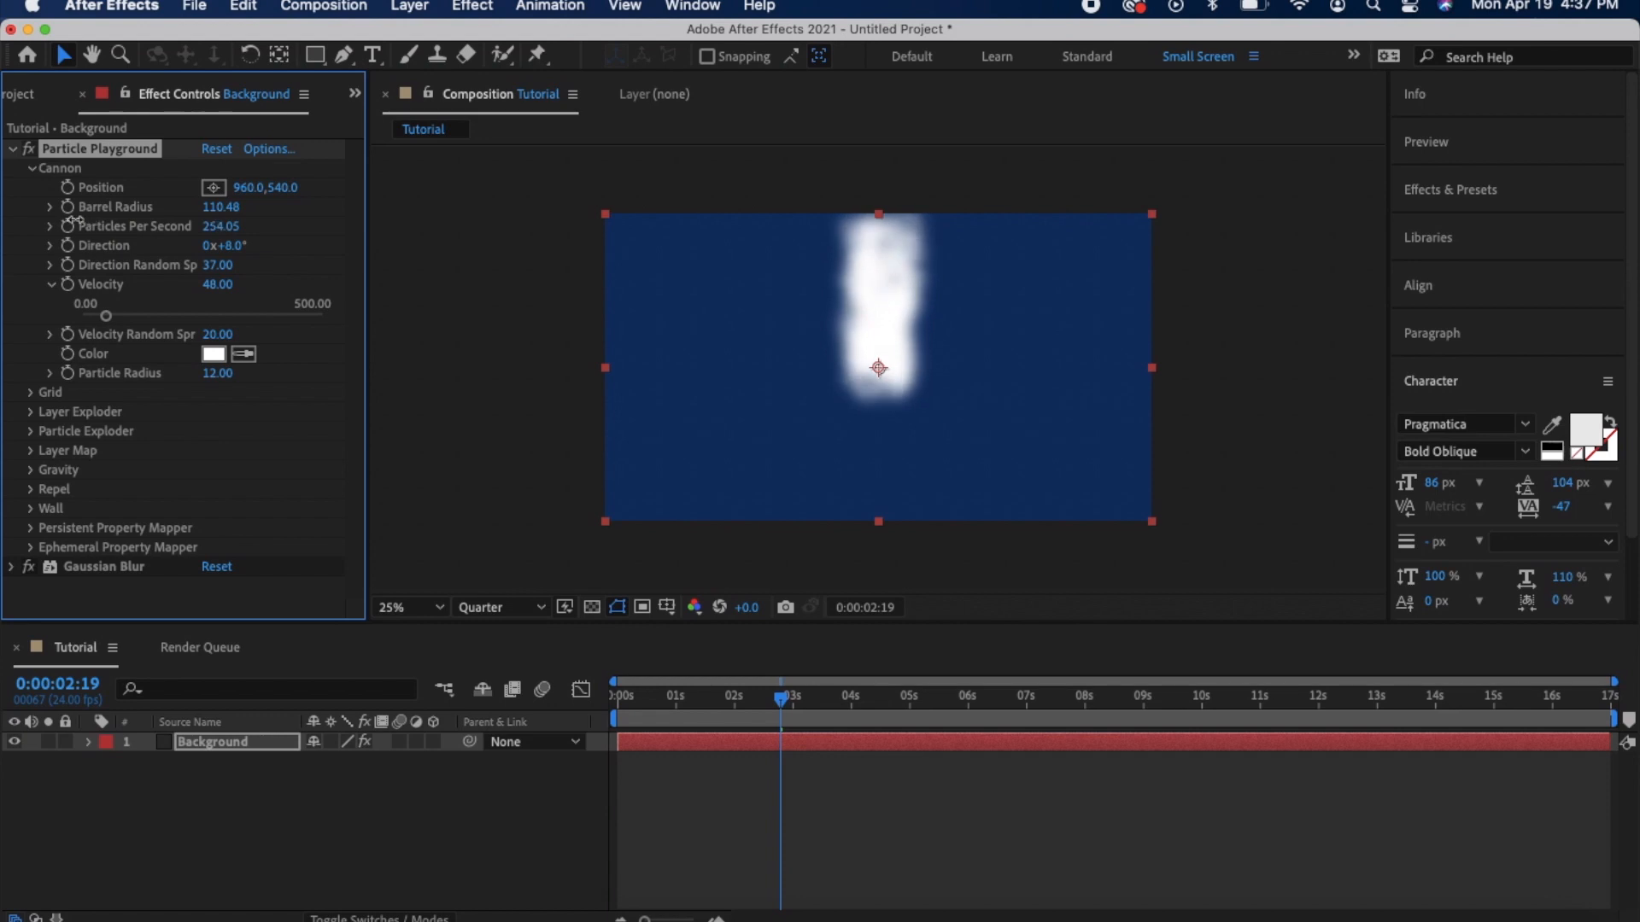
pyautogui.click(29, 169)
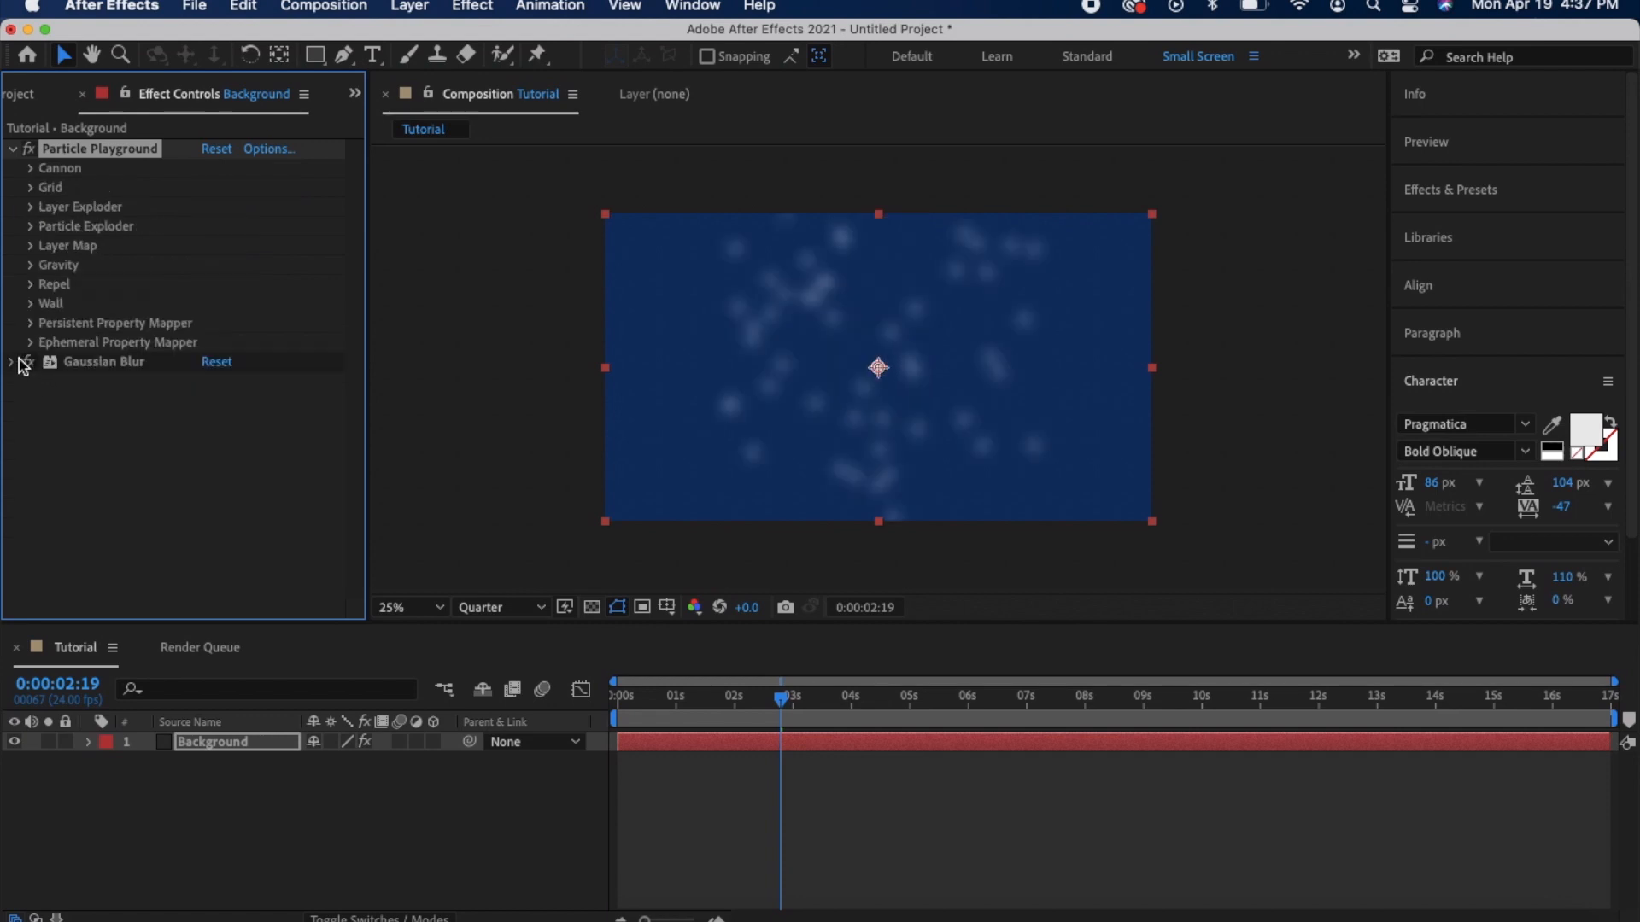
pyautogui.click(11, 361)
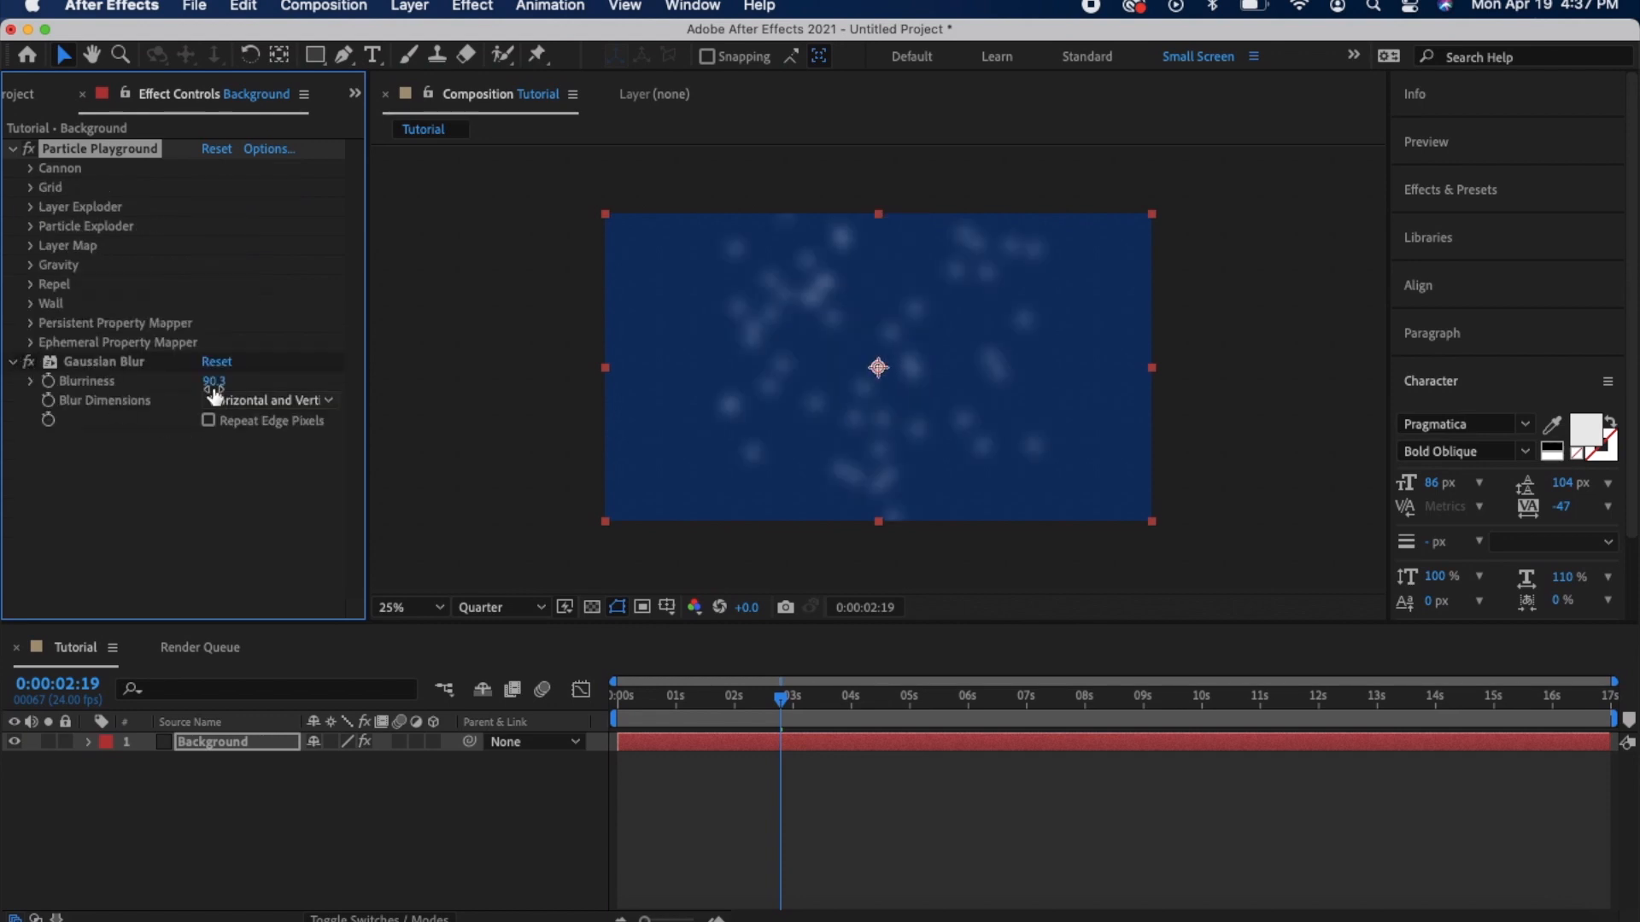